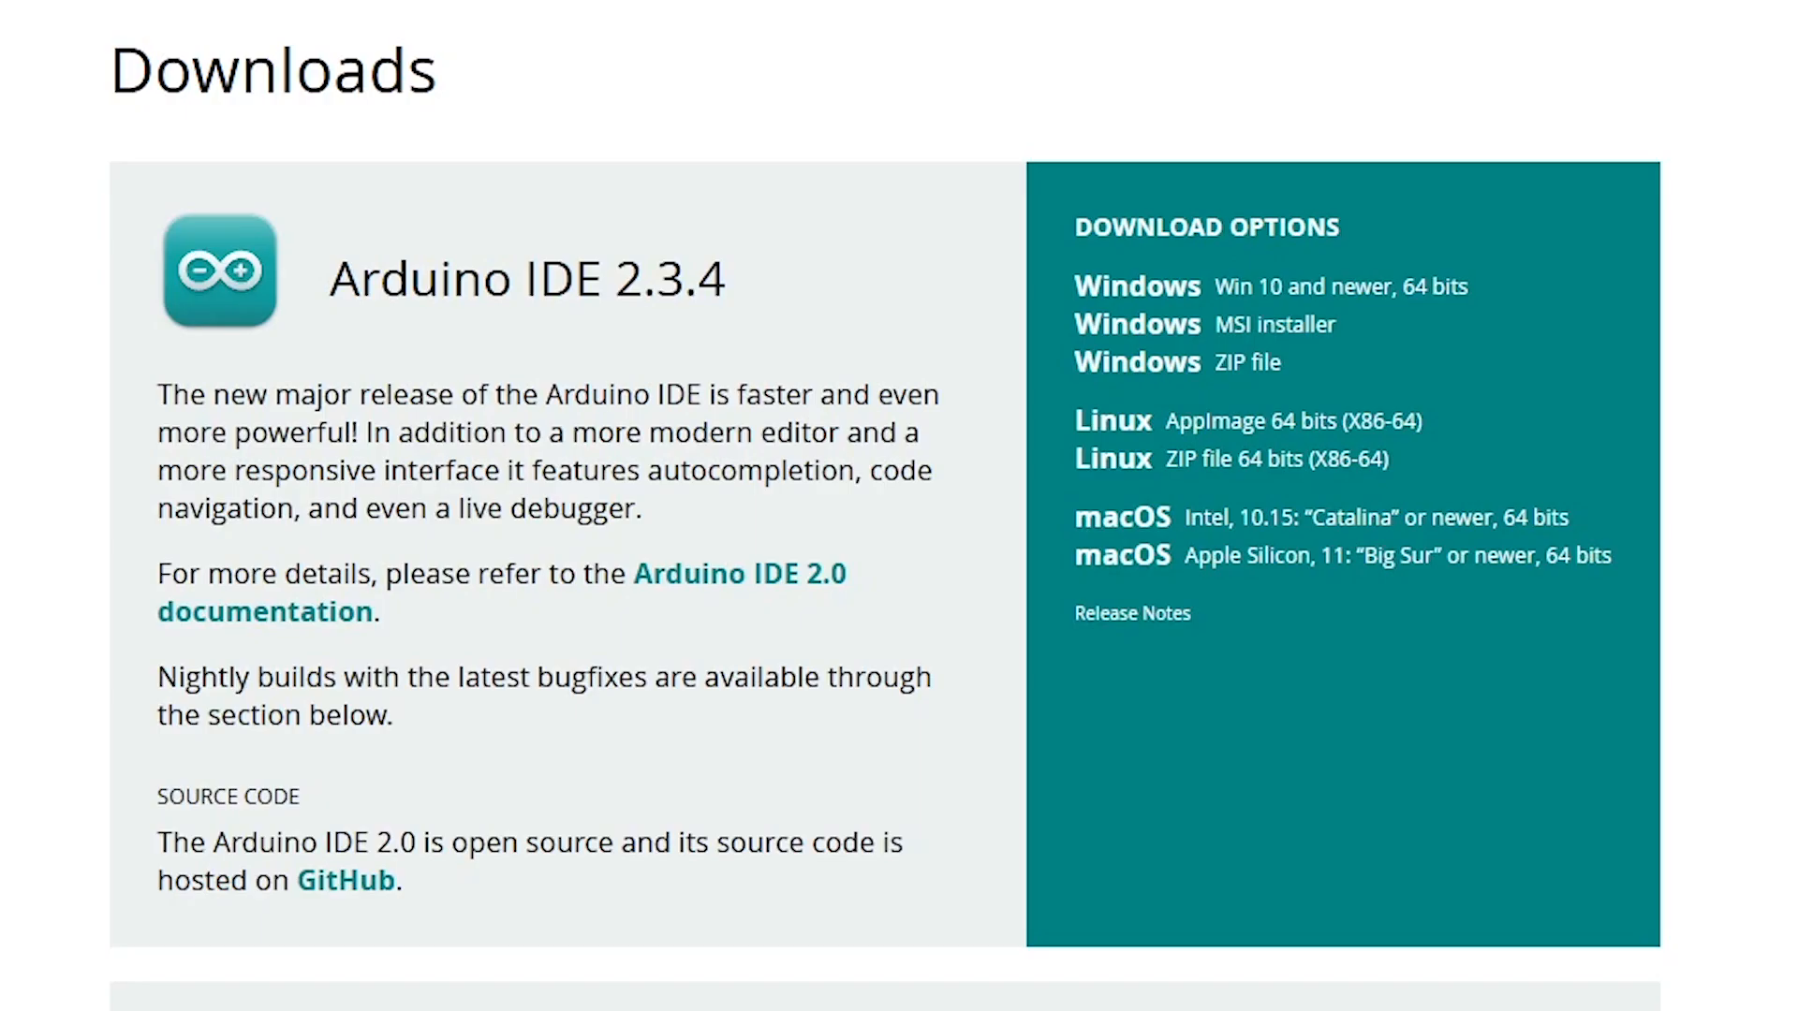
mouse_move(1373, 313)
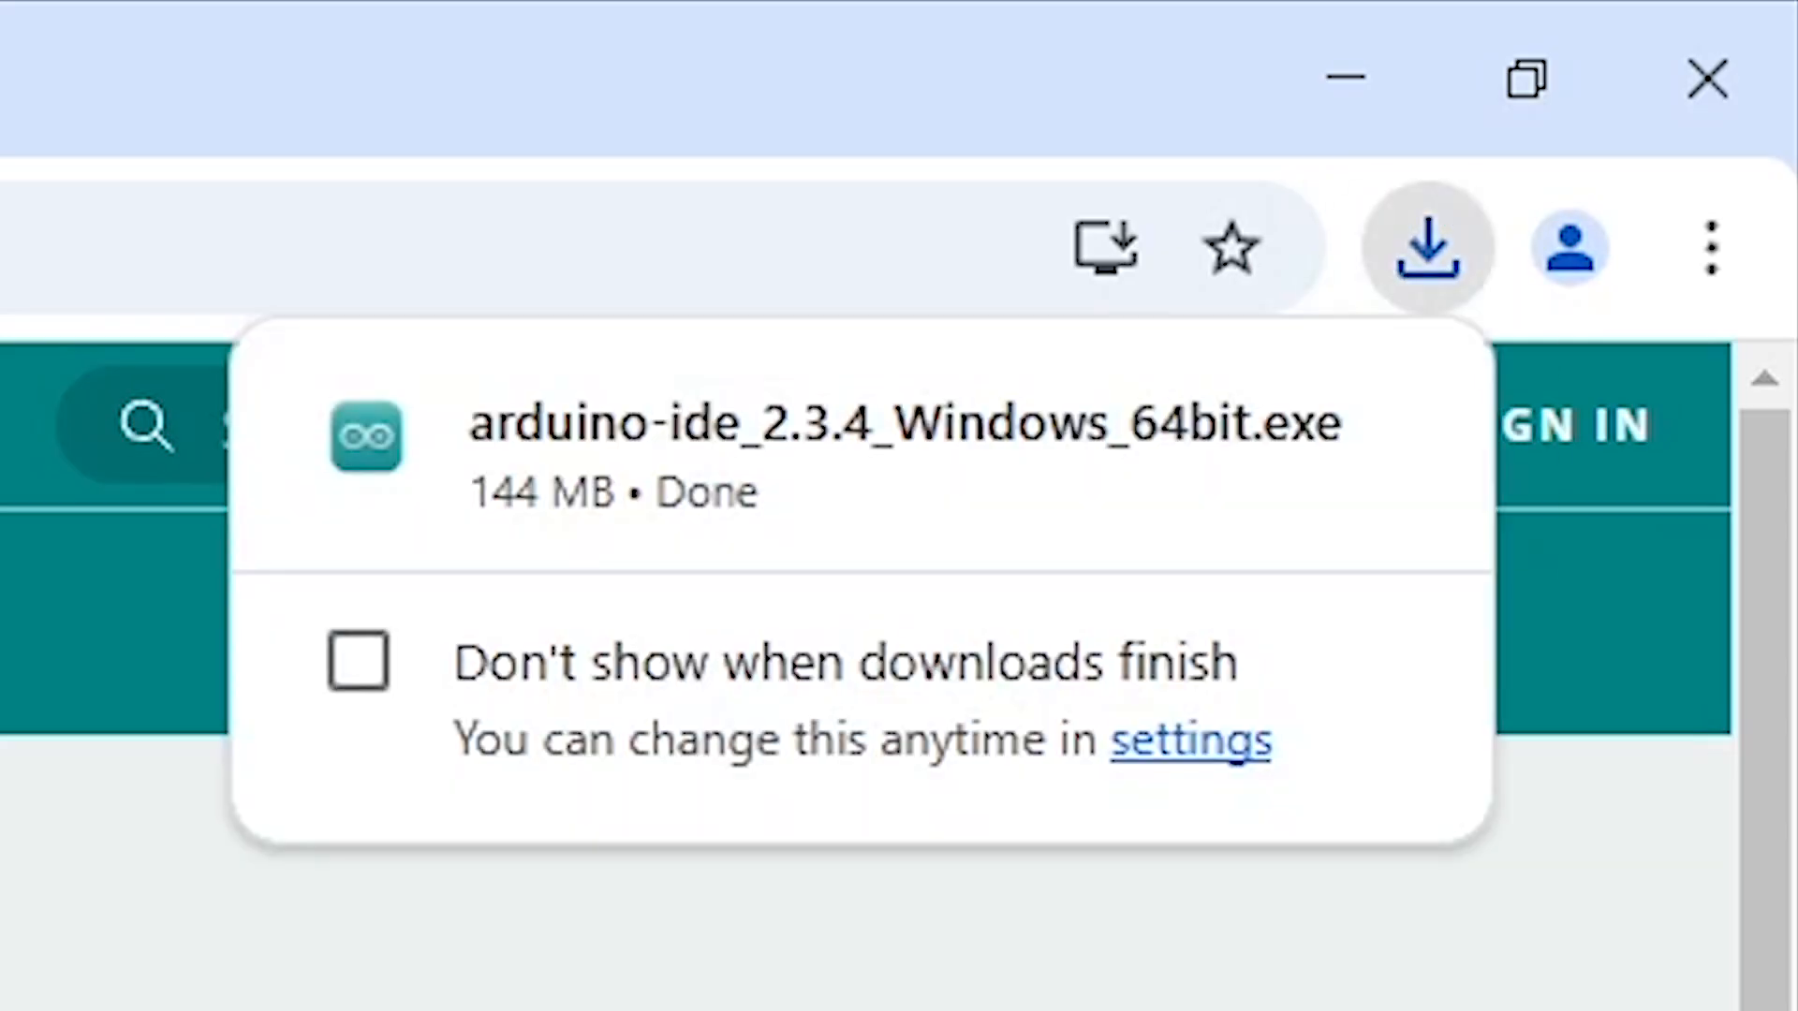
Step: Enter the /releases/latest URLs for dmadison/Sim-Racing-Arduino and MHeironimus/ArduinoJoystickLibrary
text(github.com/dmadison/Sim-Racing-A)
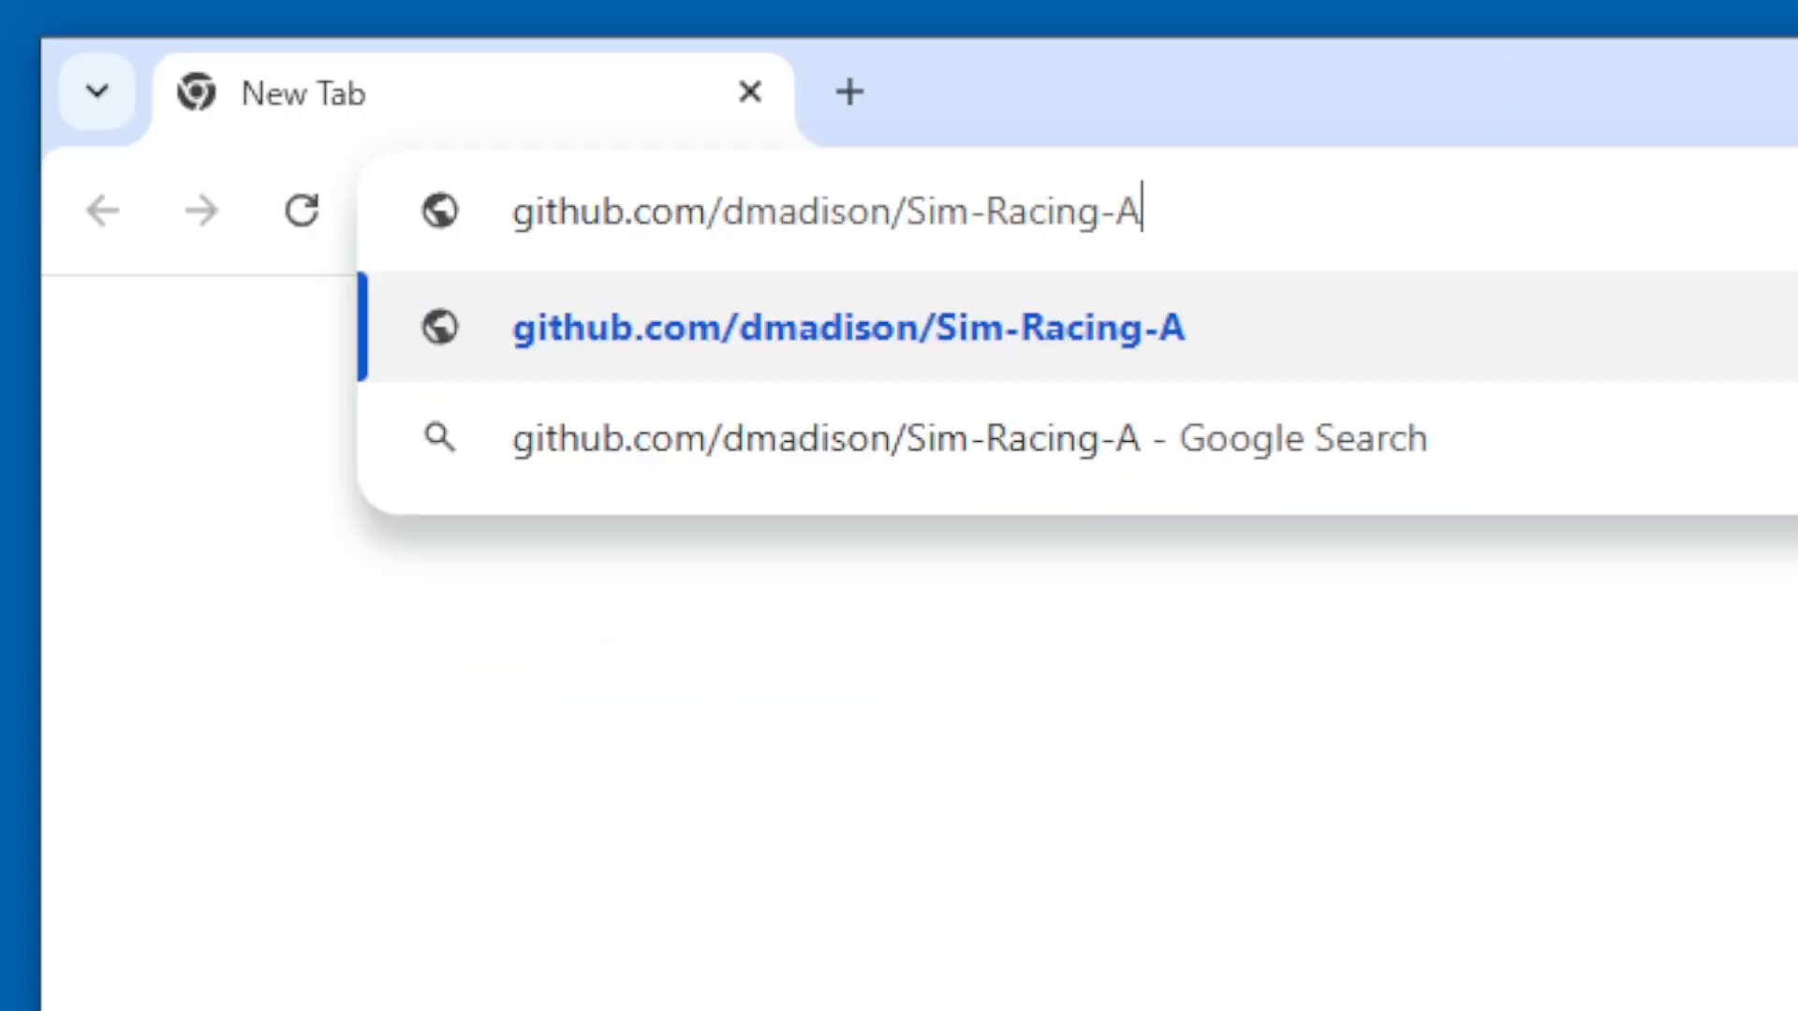
text(rduino/releases/la)
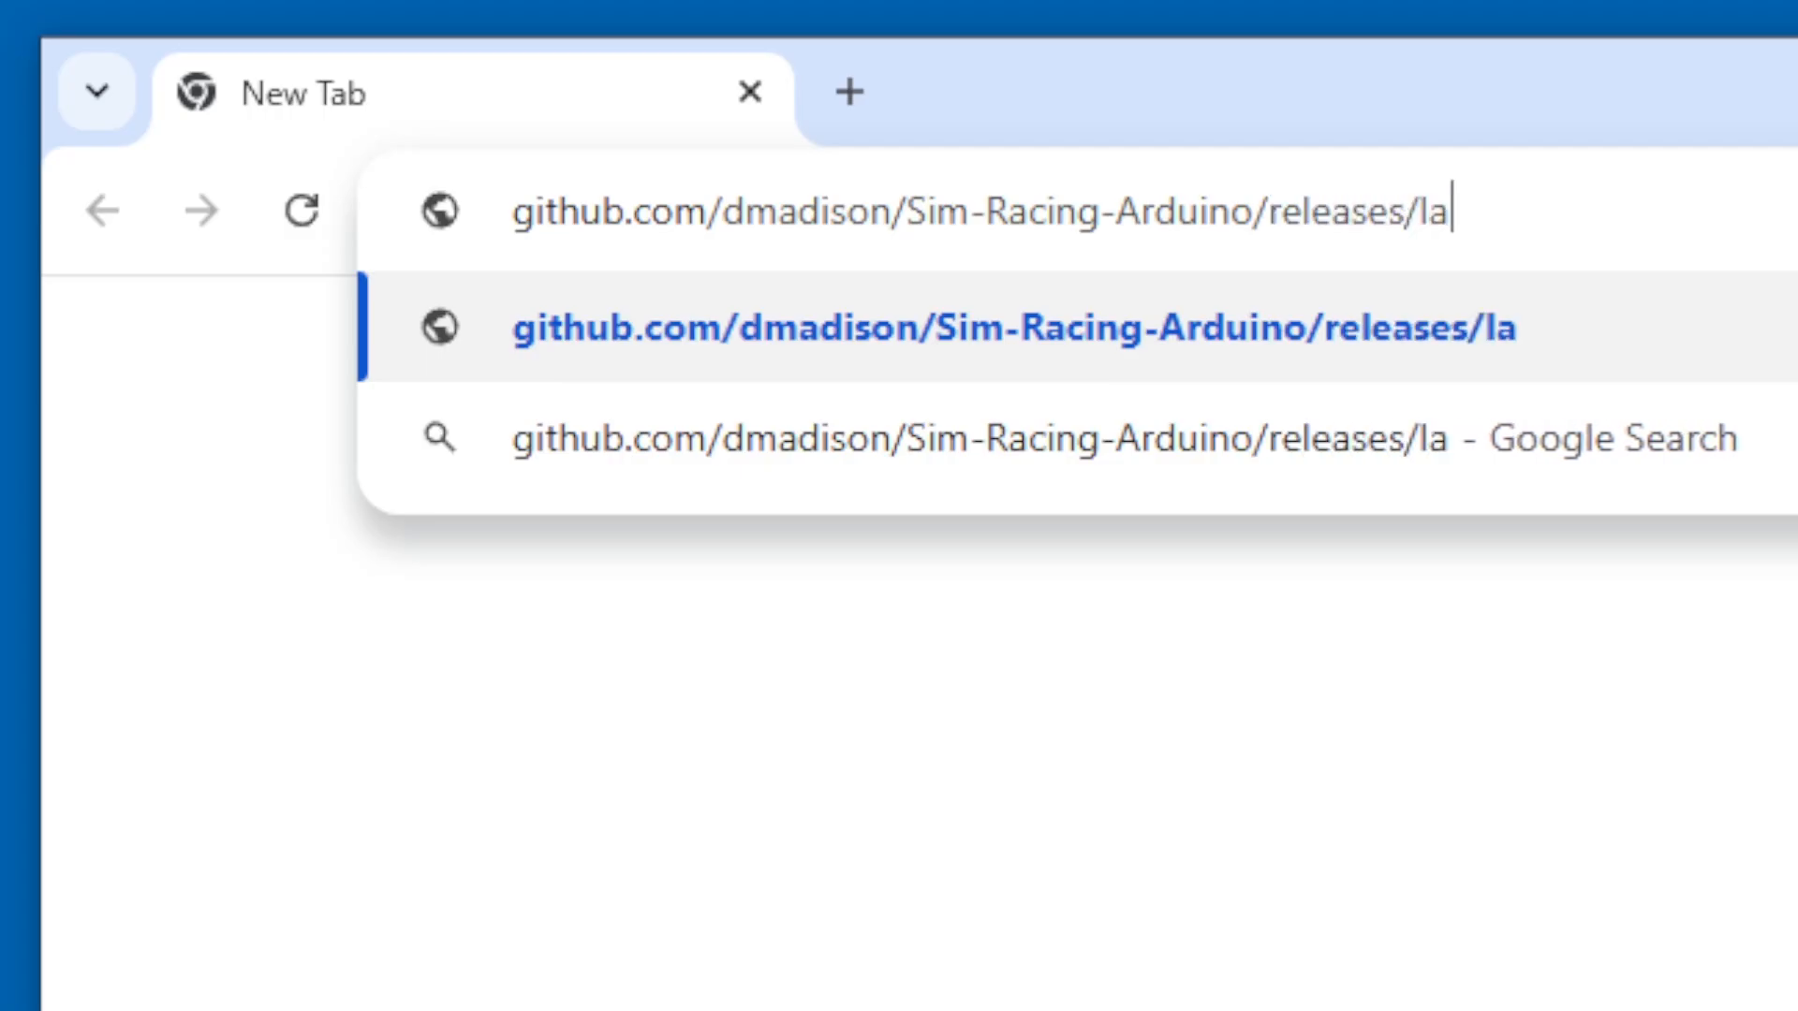
text(github.com/MHeironimus/ArduinoJoystickLibrary)
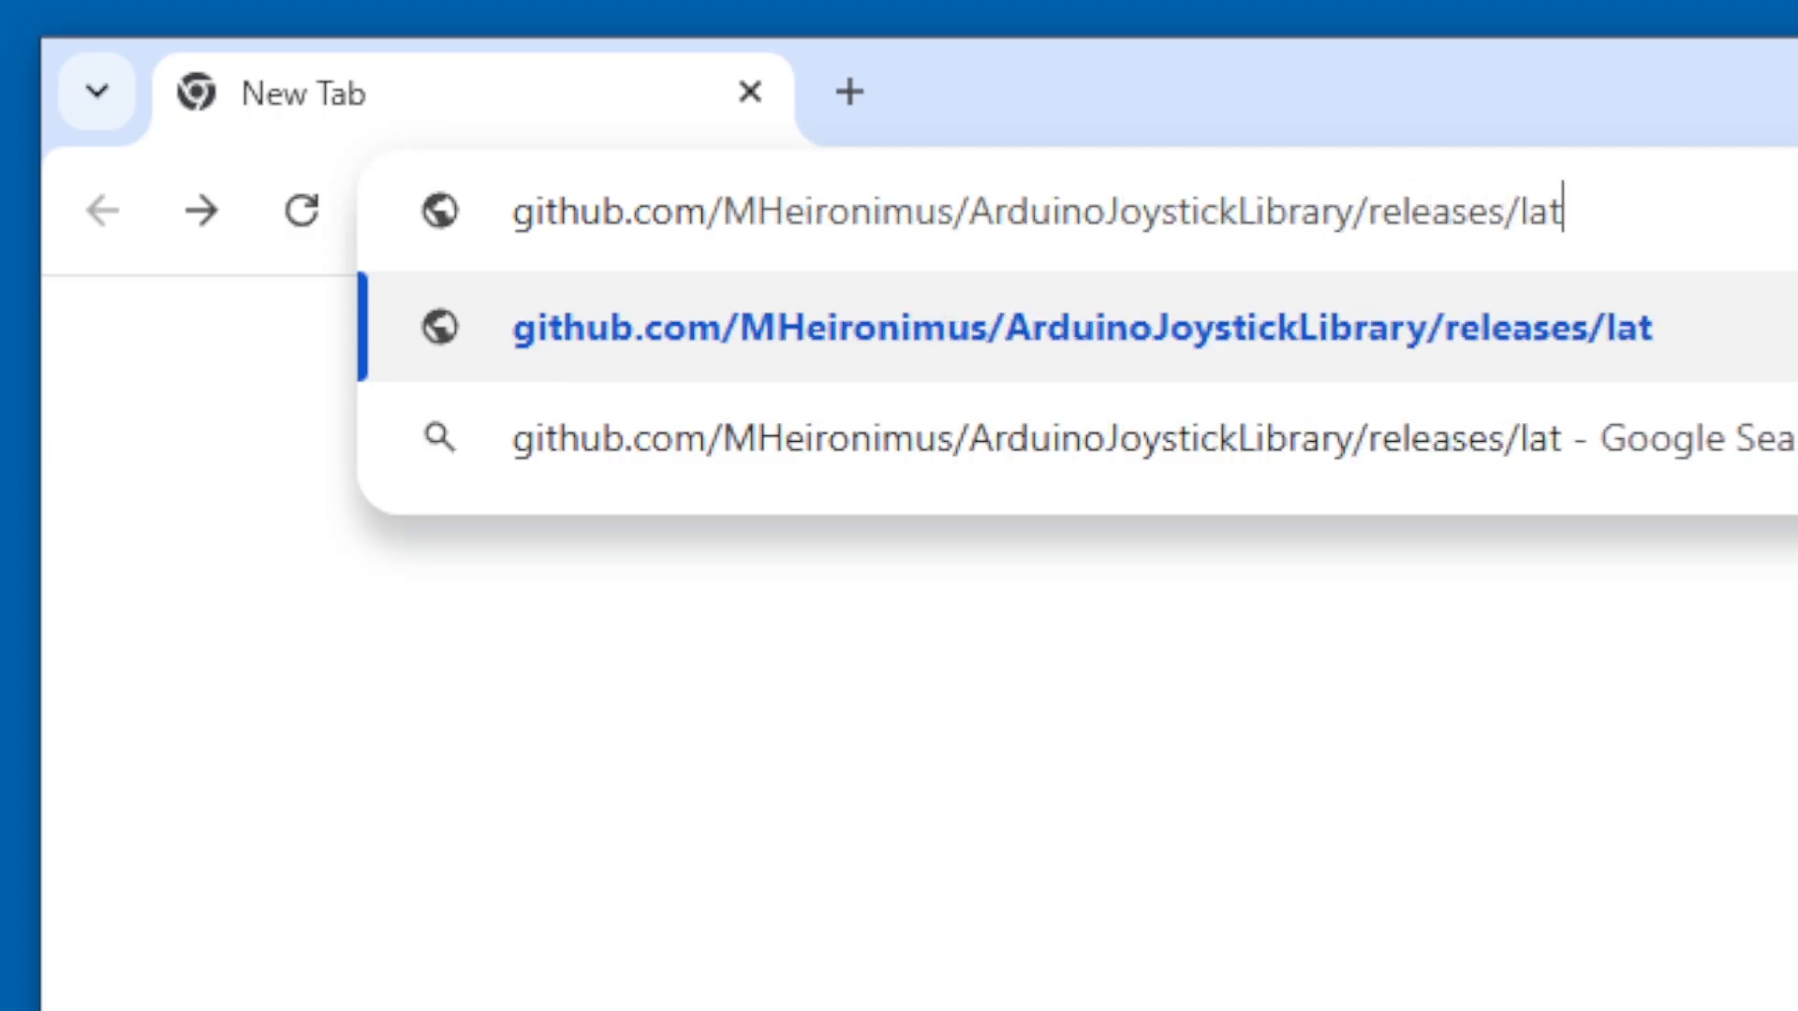
text(est)
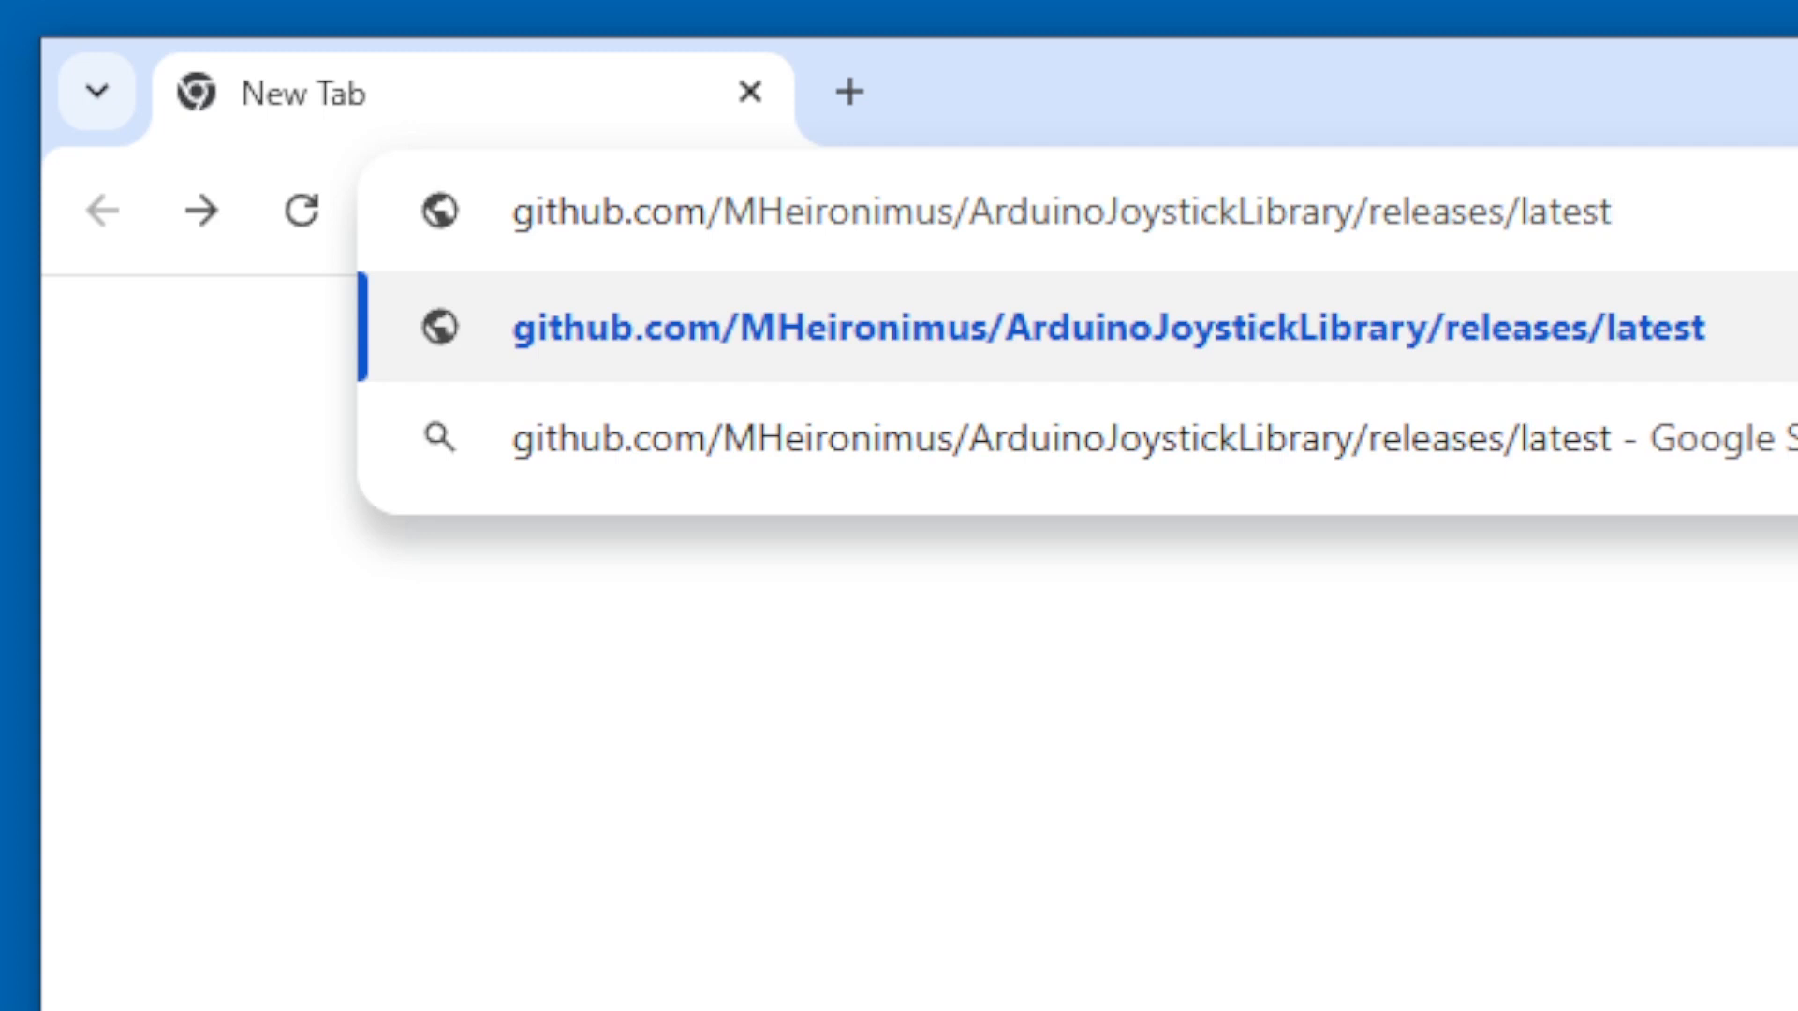
Step: Download the latest ArduinoJoystickLibrary release as a Source code (zip) archive and check downloads
click(1032, 334)
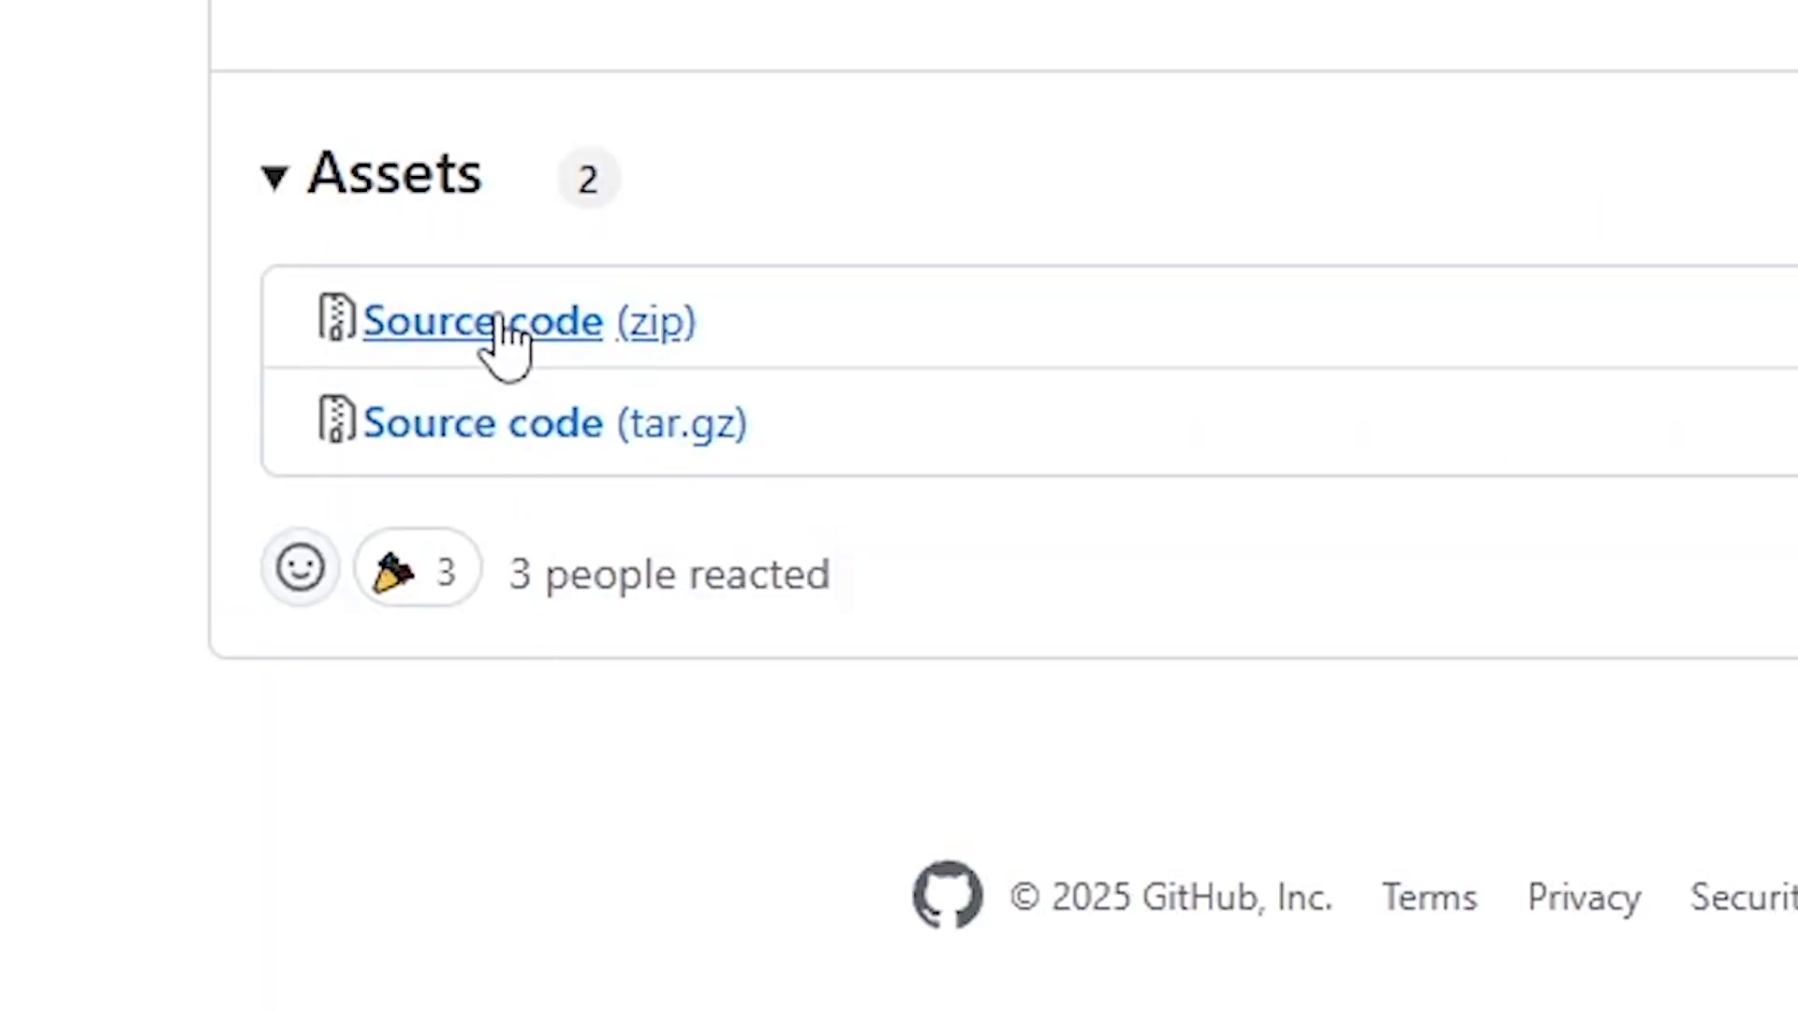
click(481, 322)
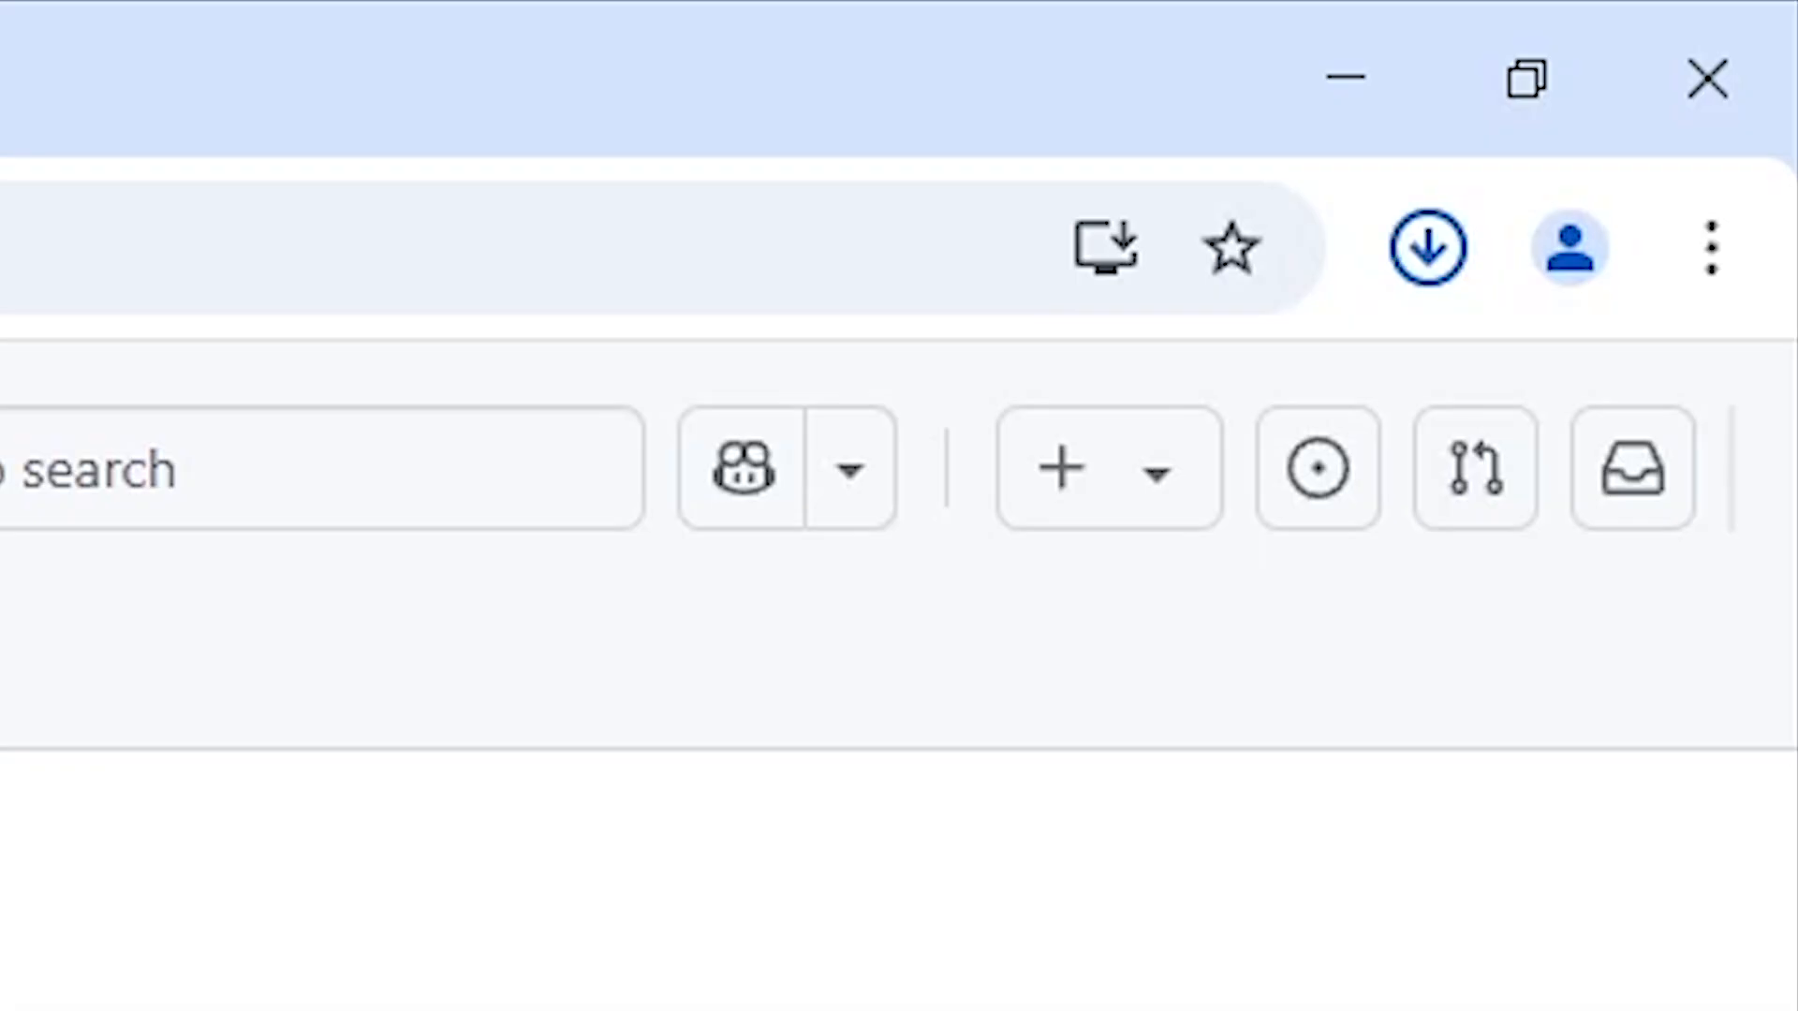
click(1427, 247)
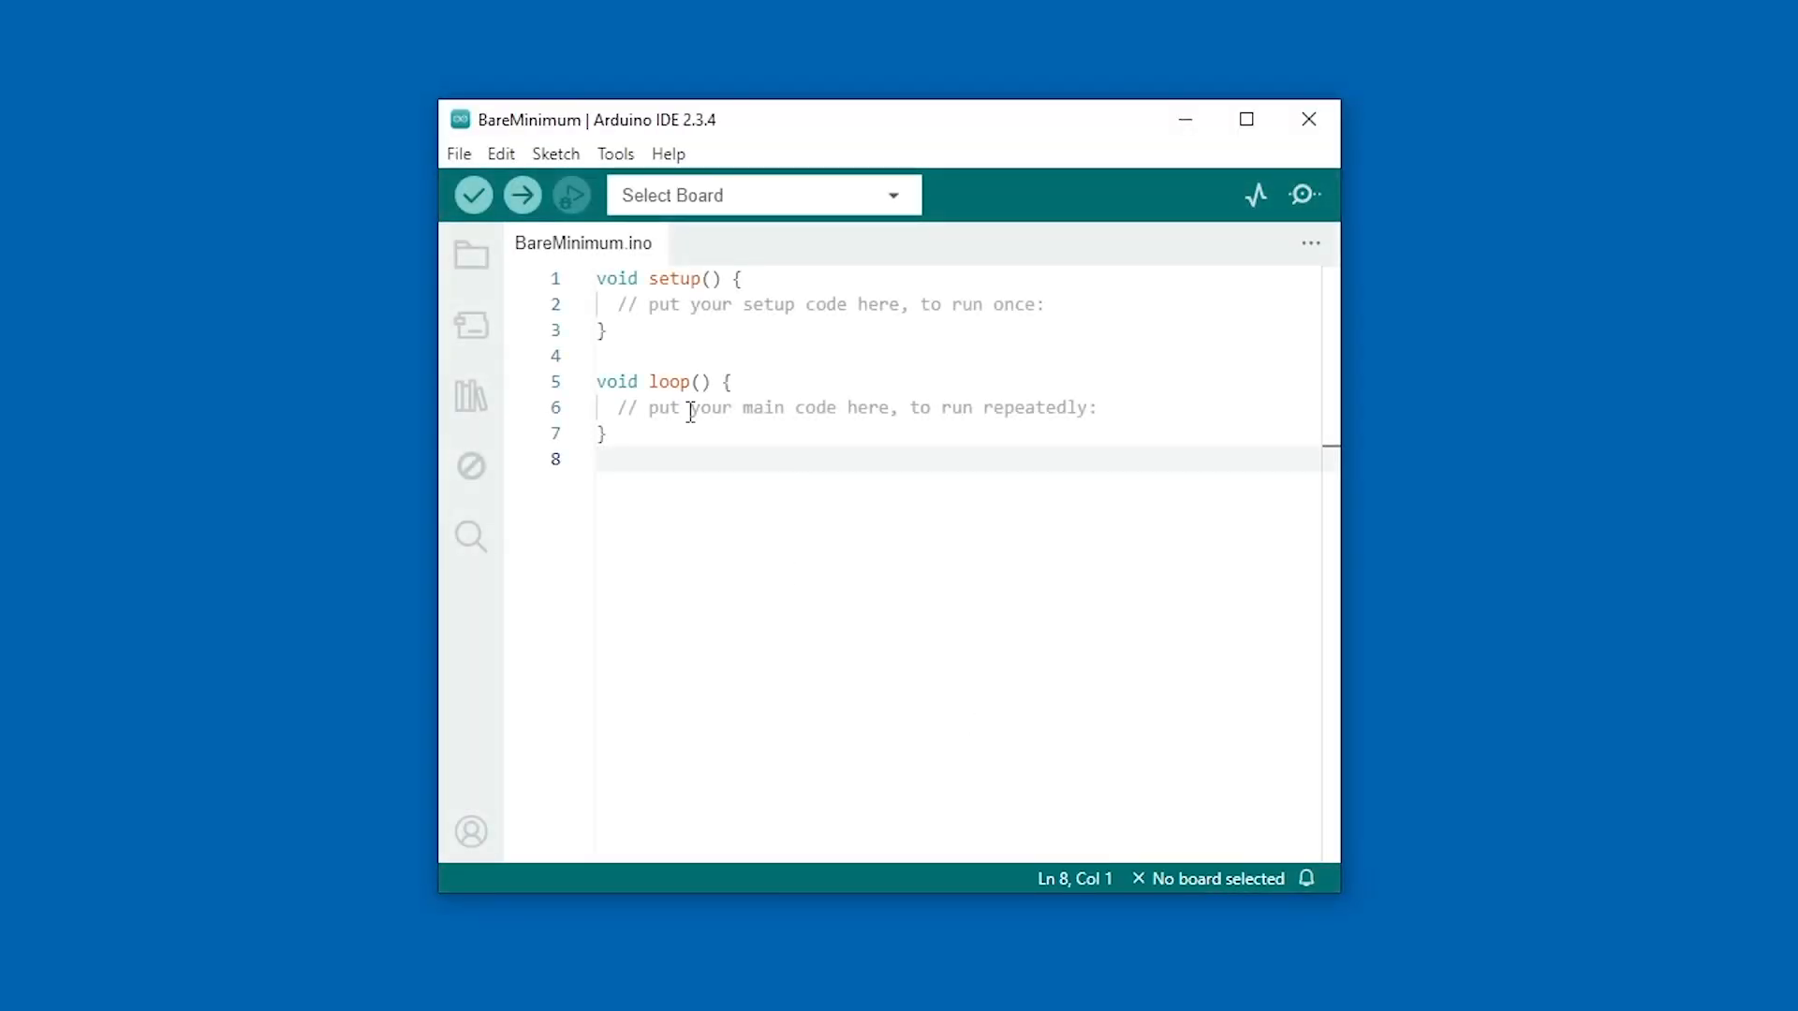
Step: Install ArduinoJoystickLibrary 2.1.1 and Sim-Racing-Arduino 2.0.0 via Add .ZIP Library from Downloads
click(554, 153)
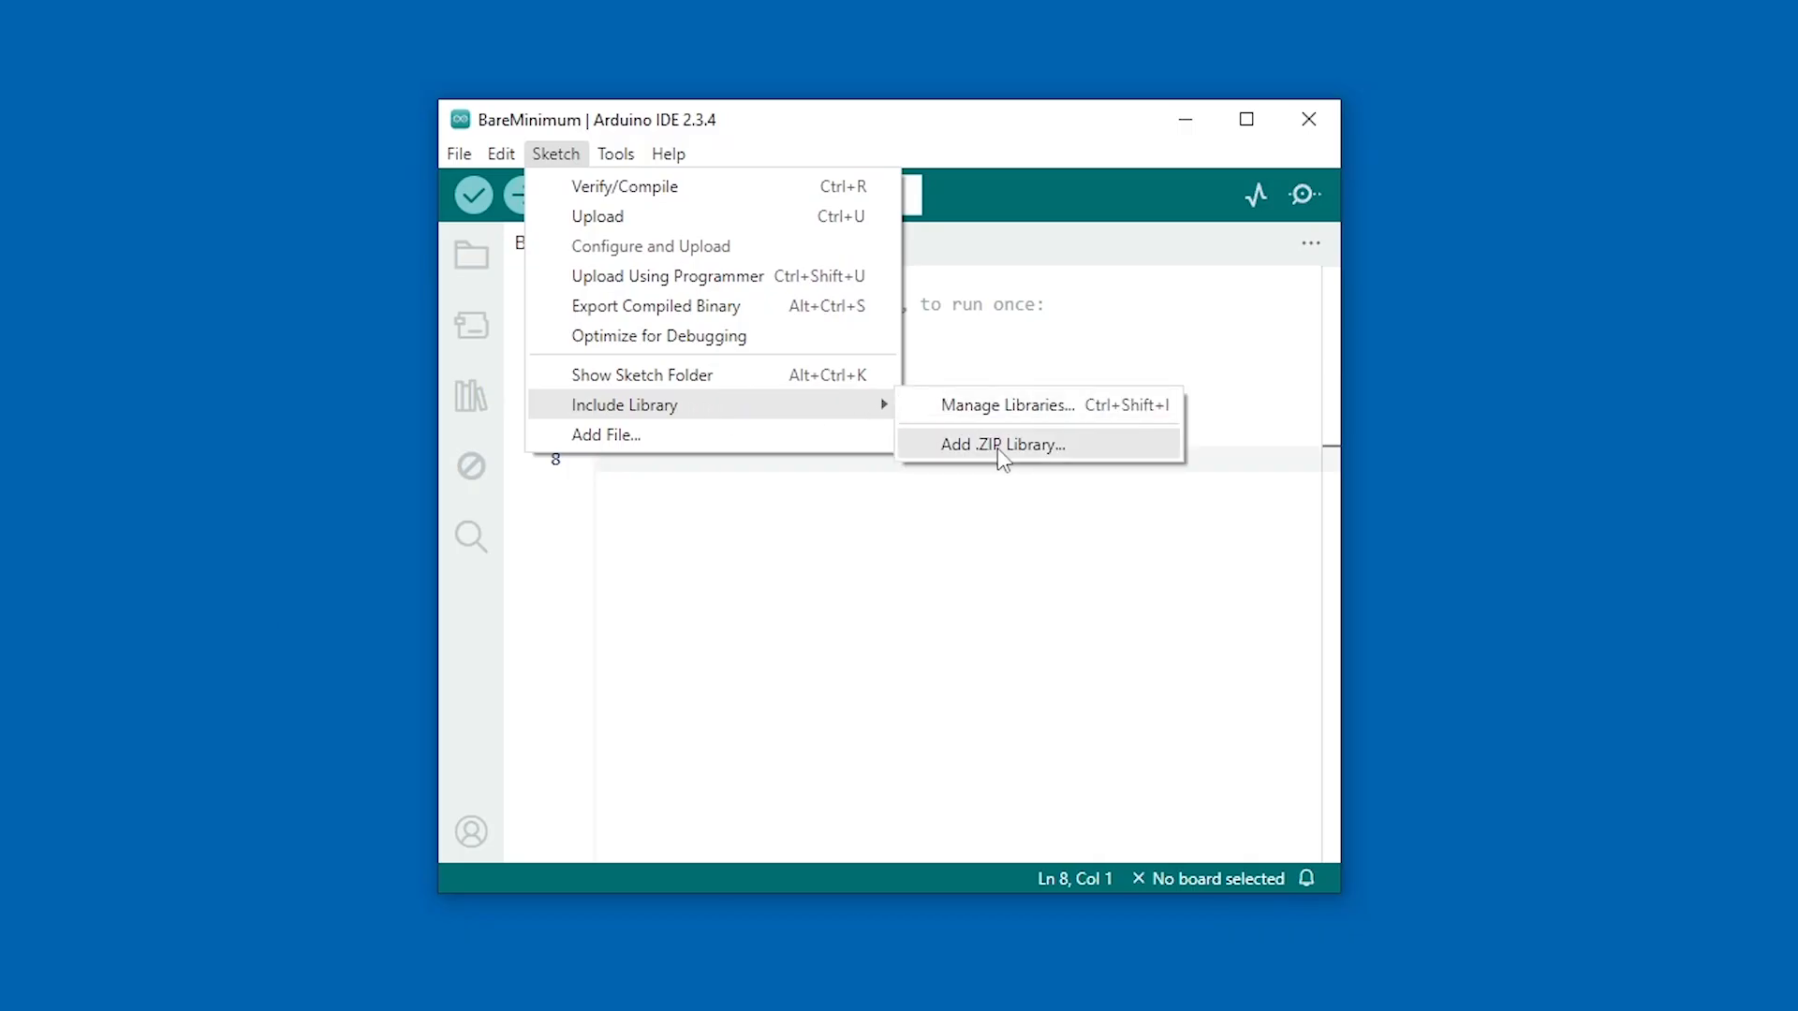
click(1000, 446)
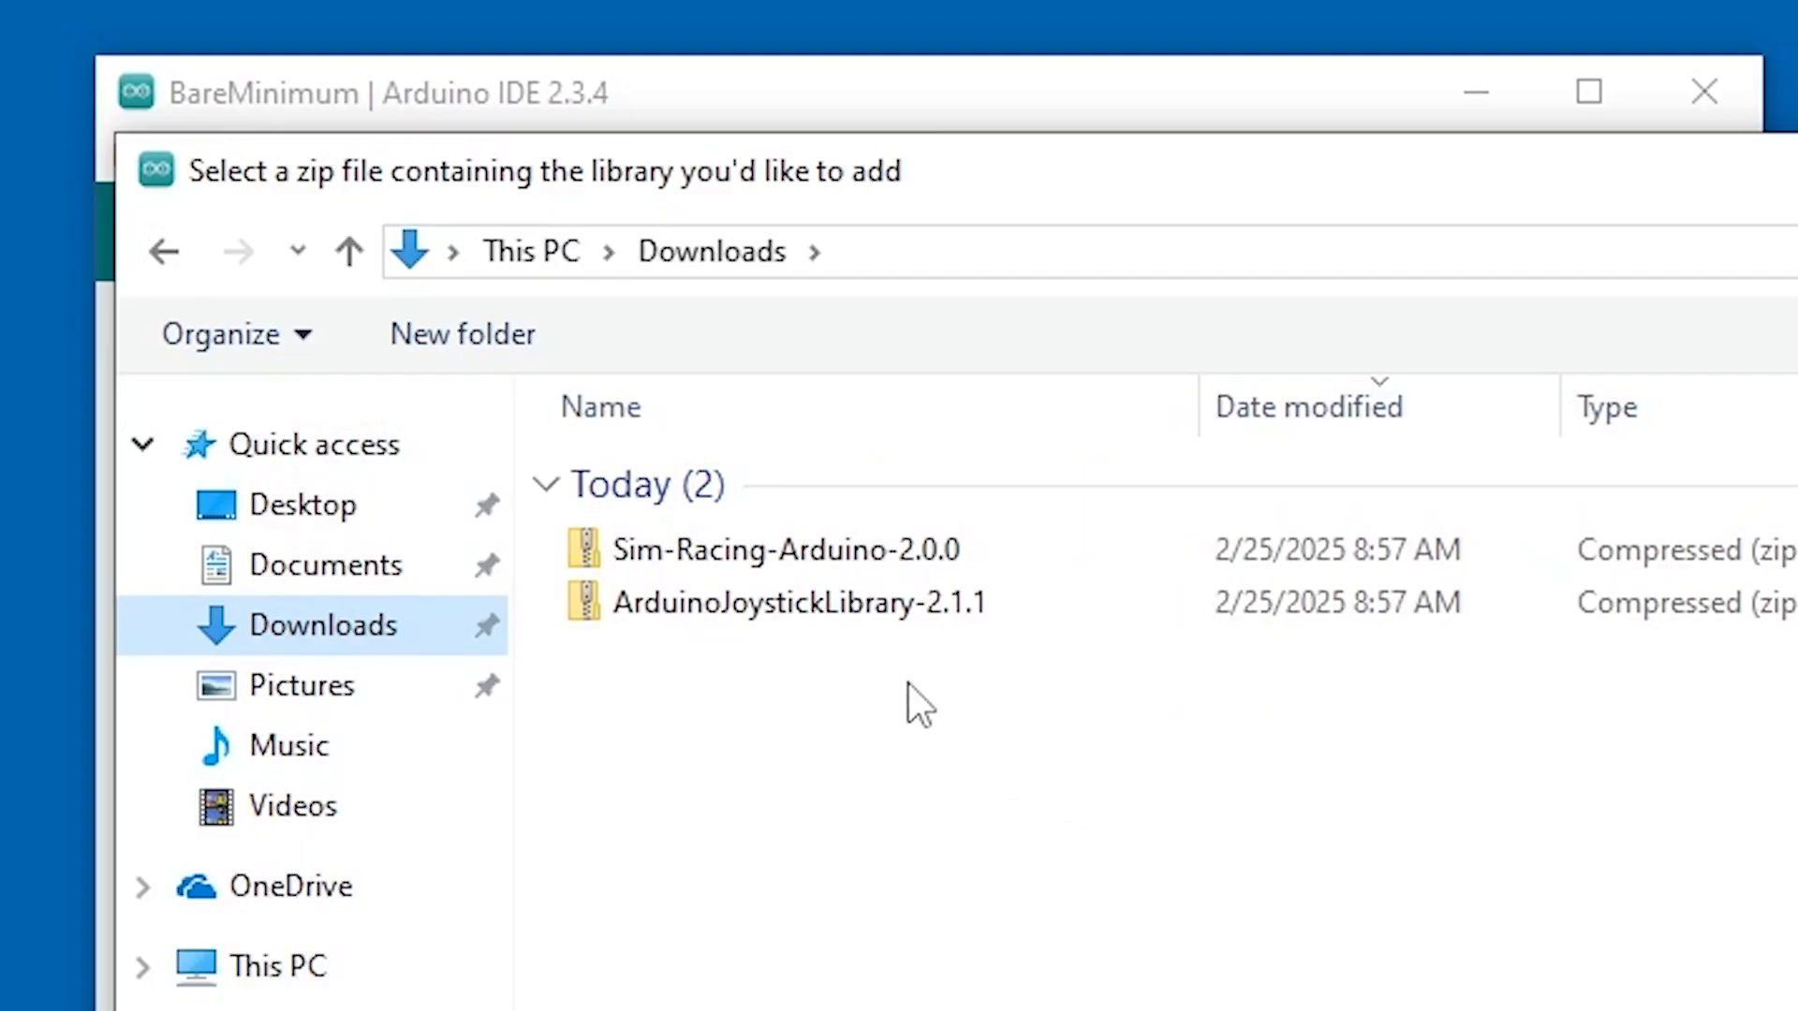
double_click(803, 601)
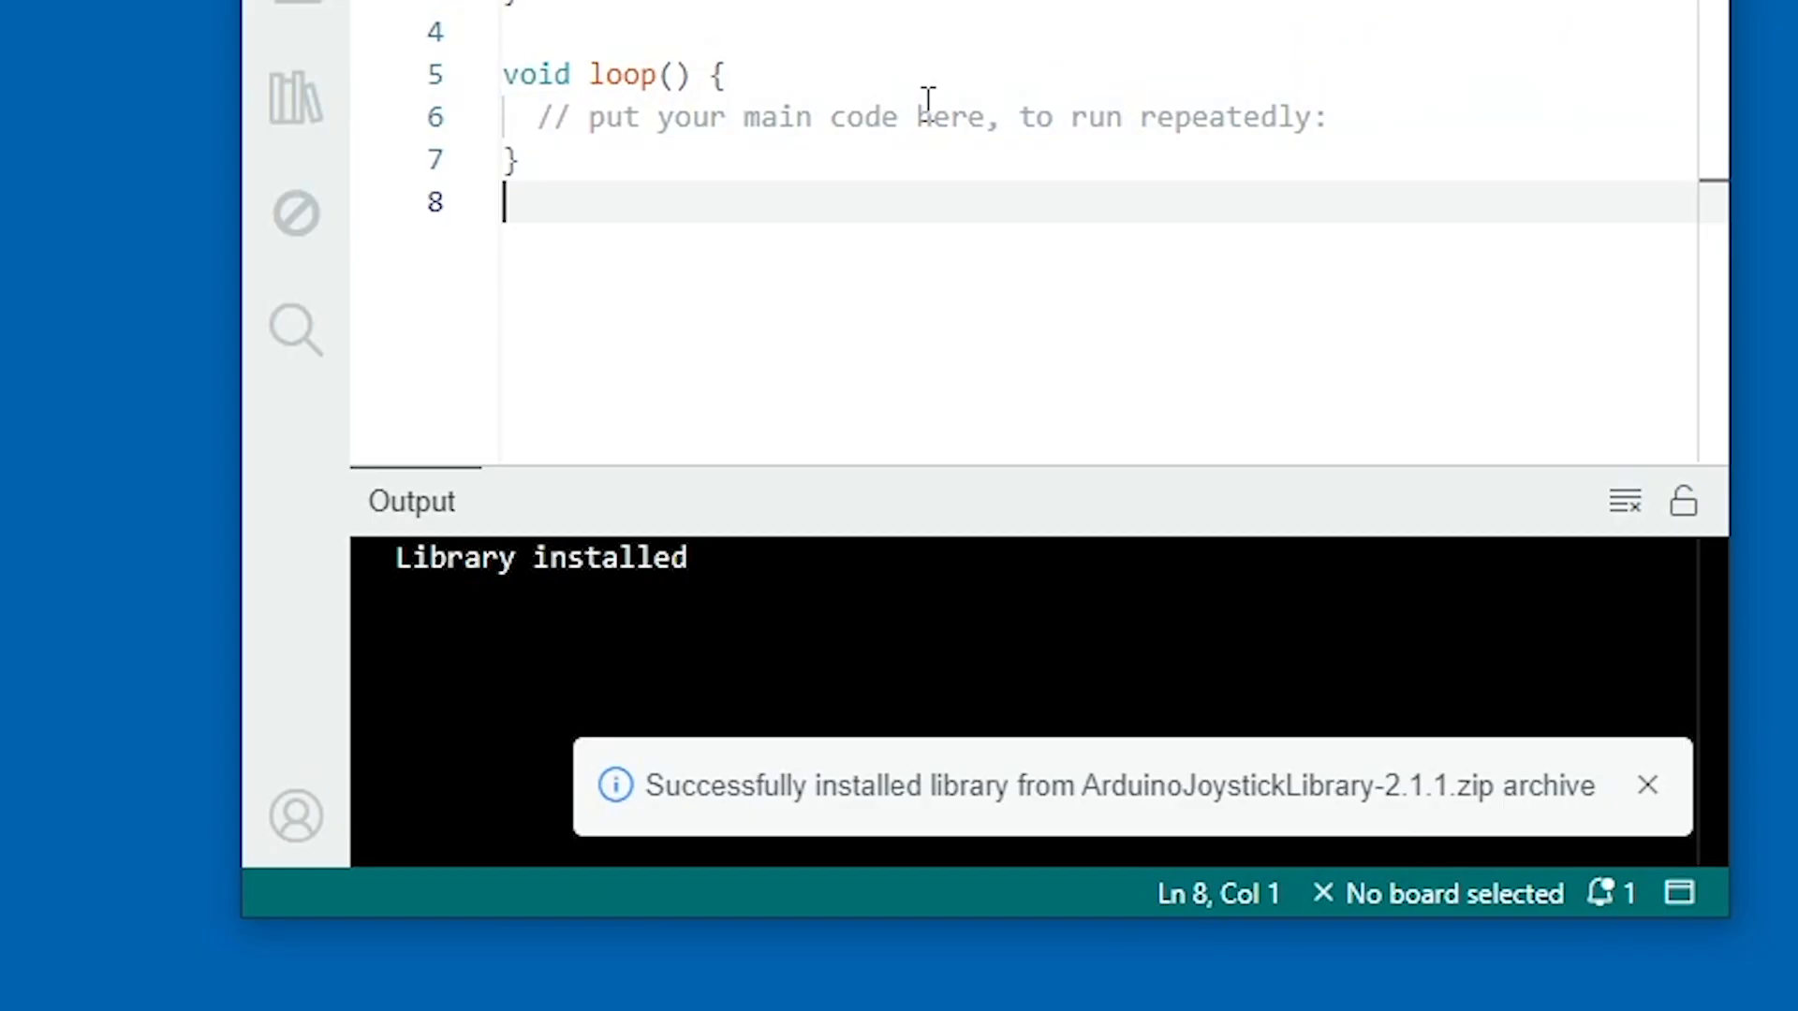
click(1648, 785)
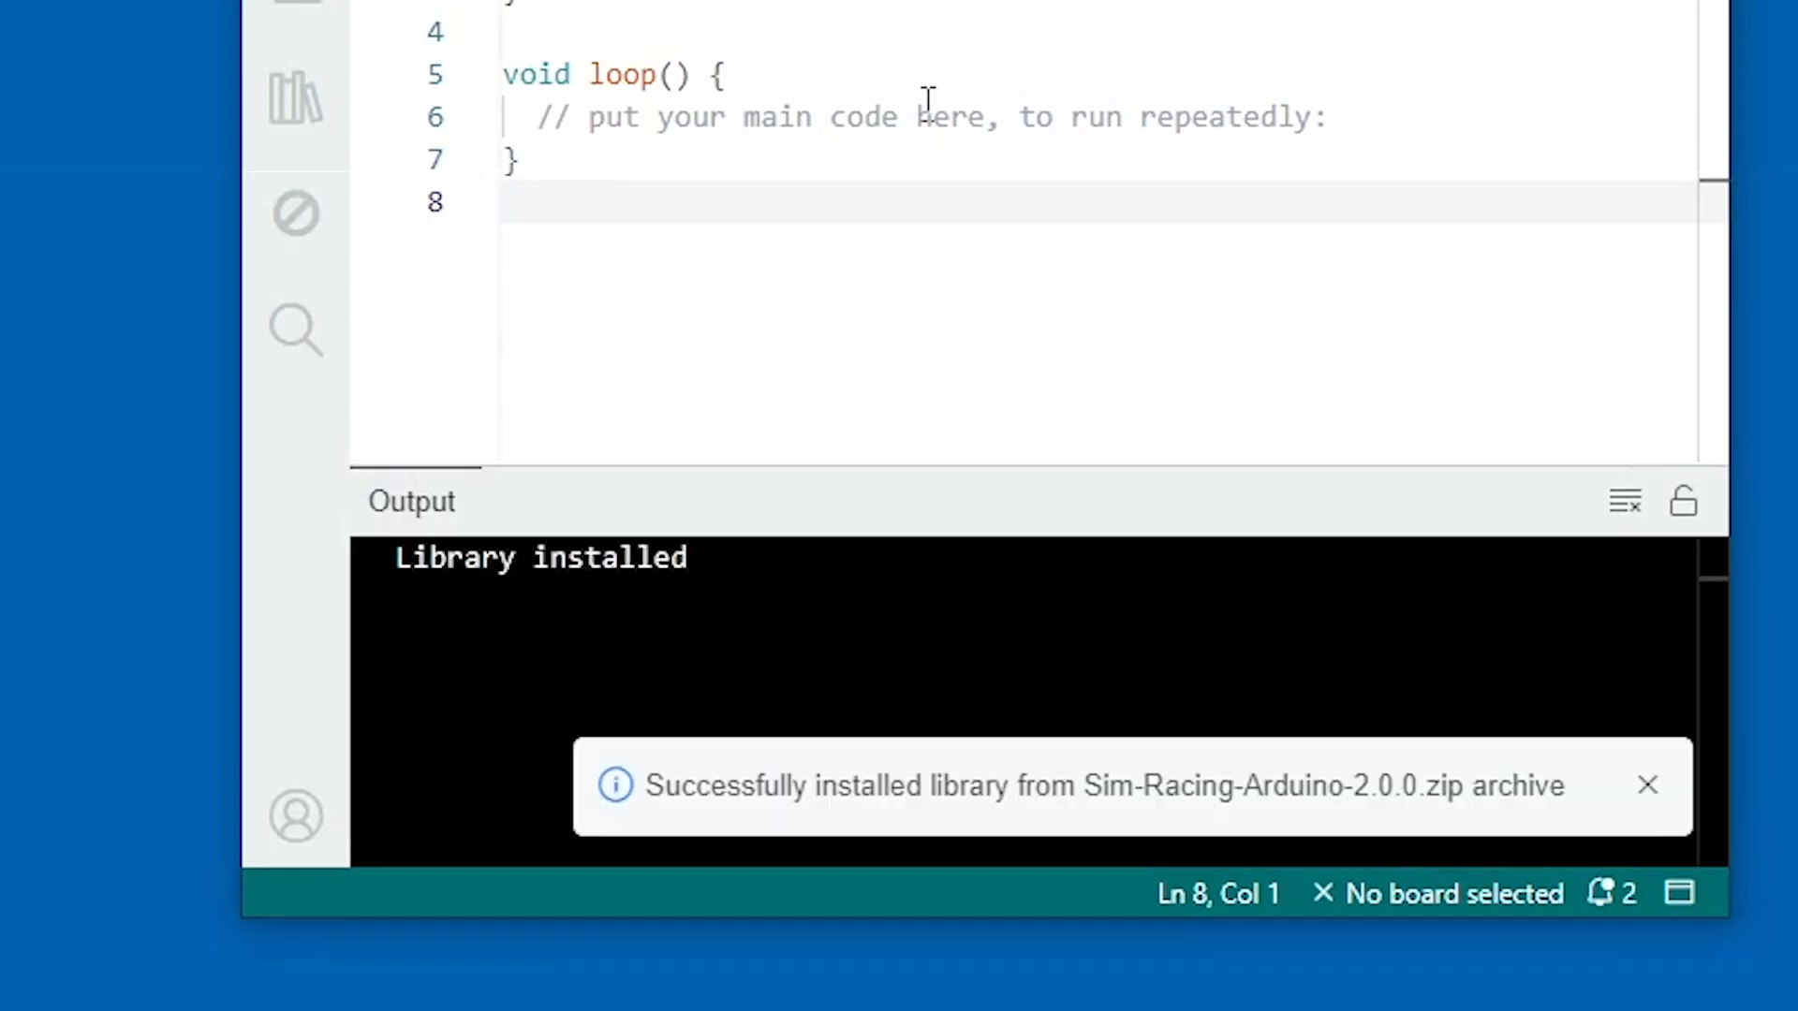
Step: Load the LogitechShifterG25_Joystick example from Sim Racing Library > Shifter > LogitechShifterG25
click(365, 124)
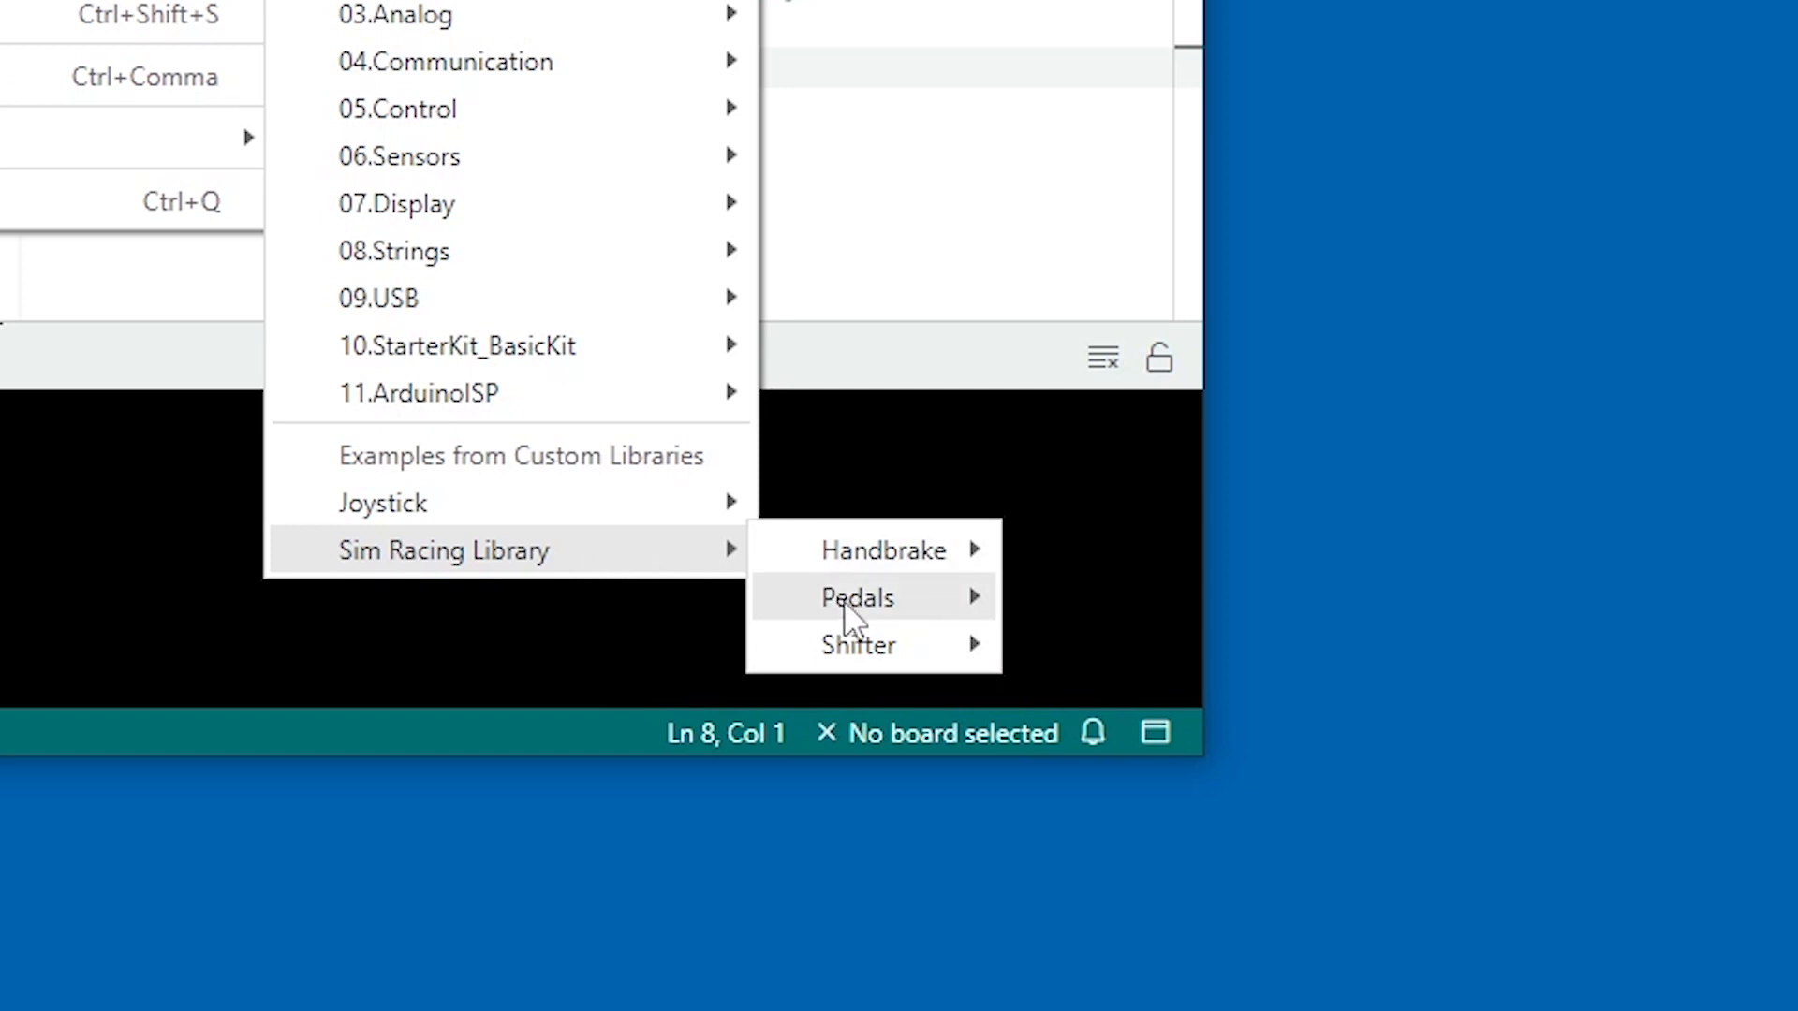
mouse_move(858, 644)
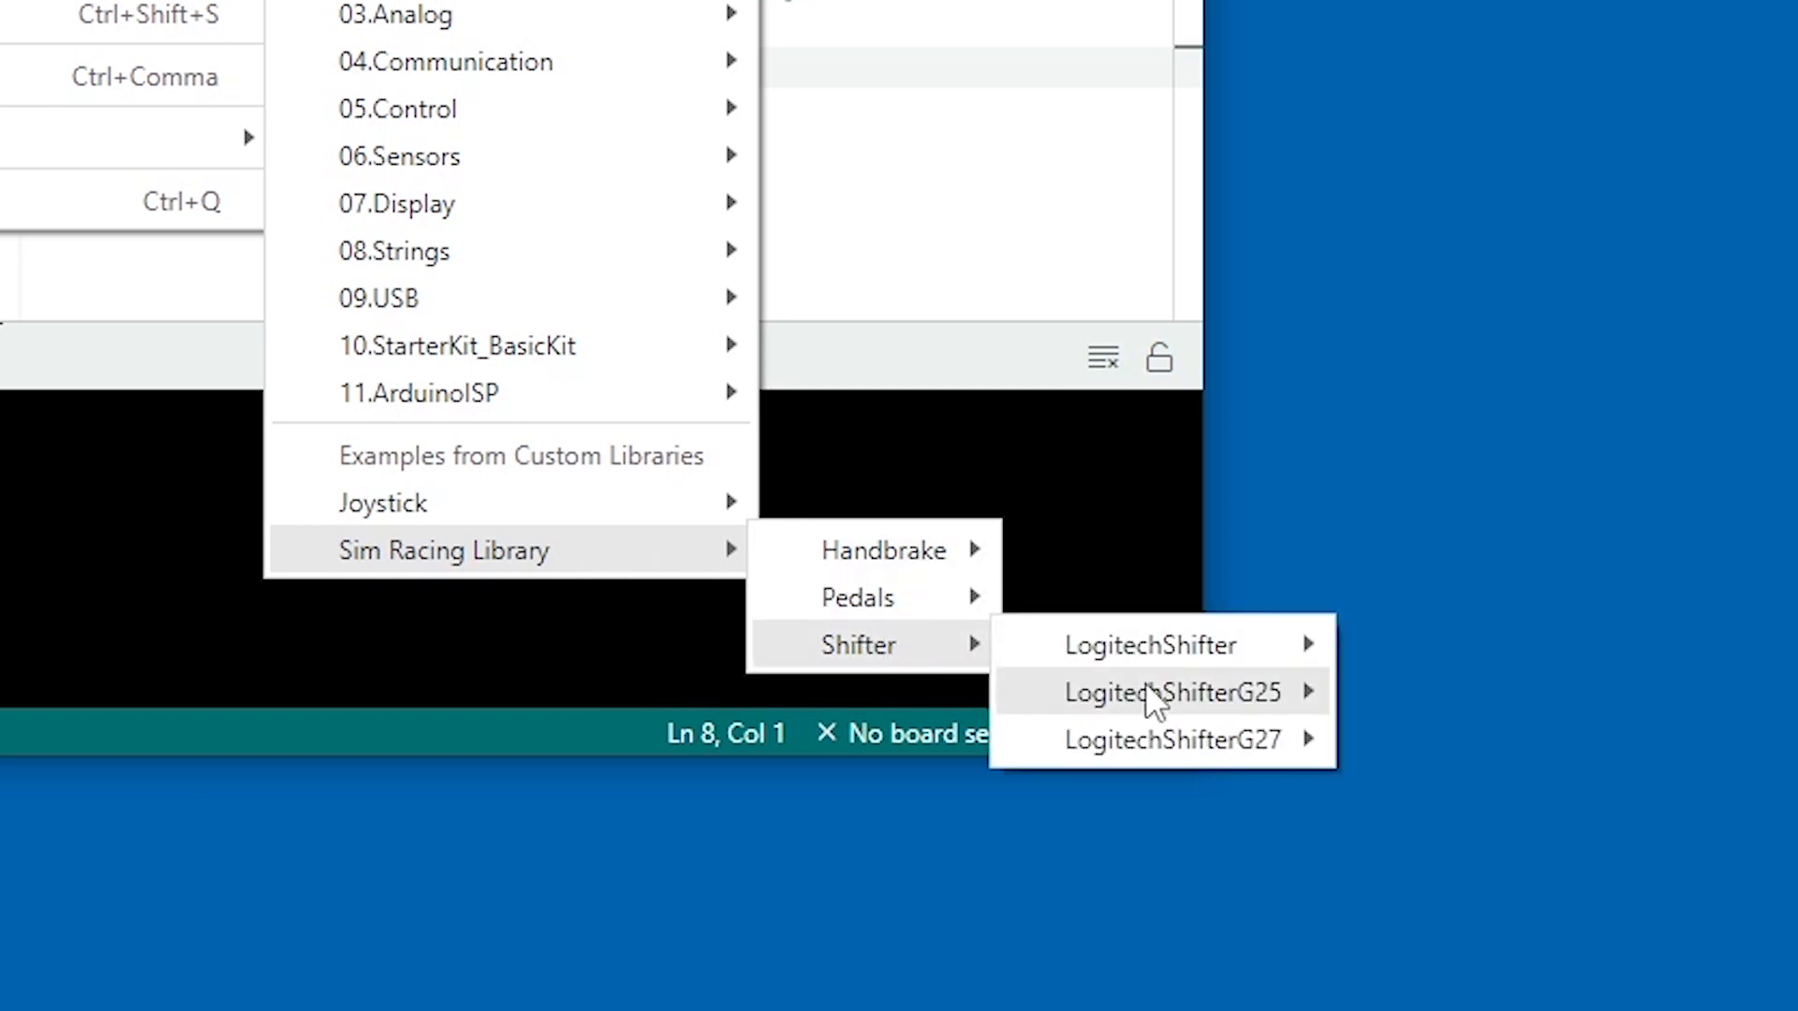
mouse_move(1168, 691)
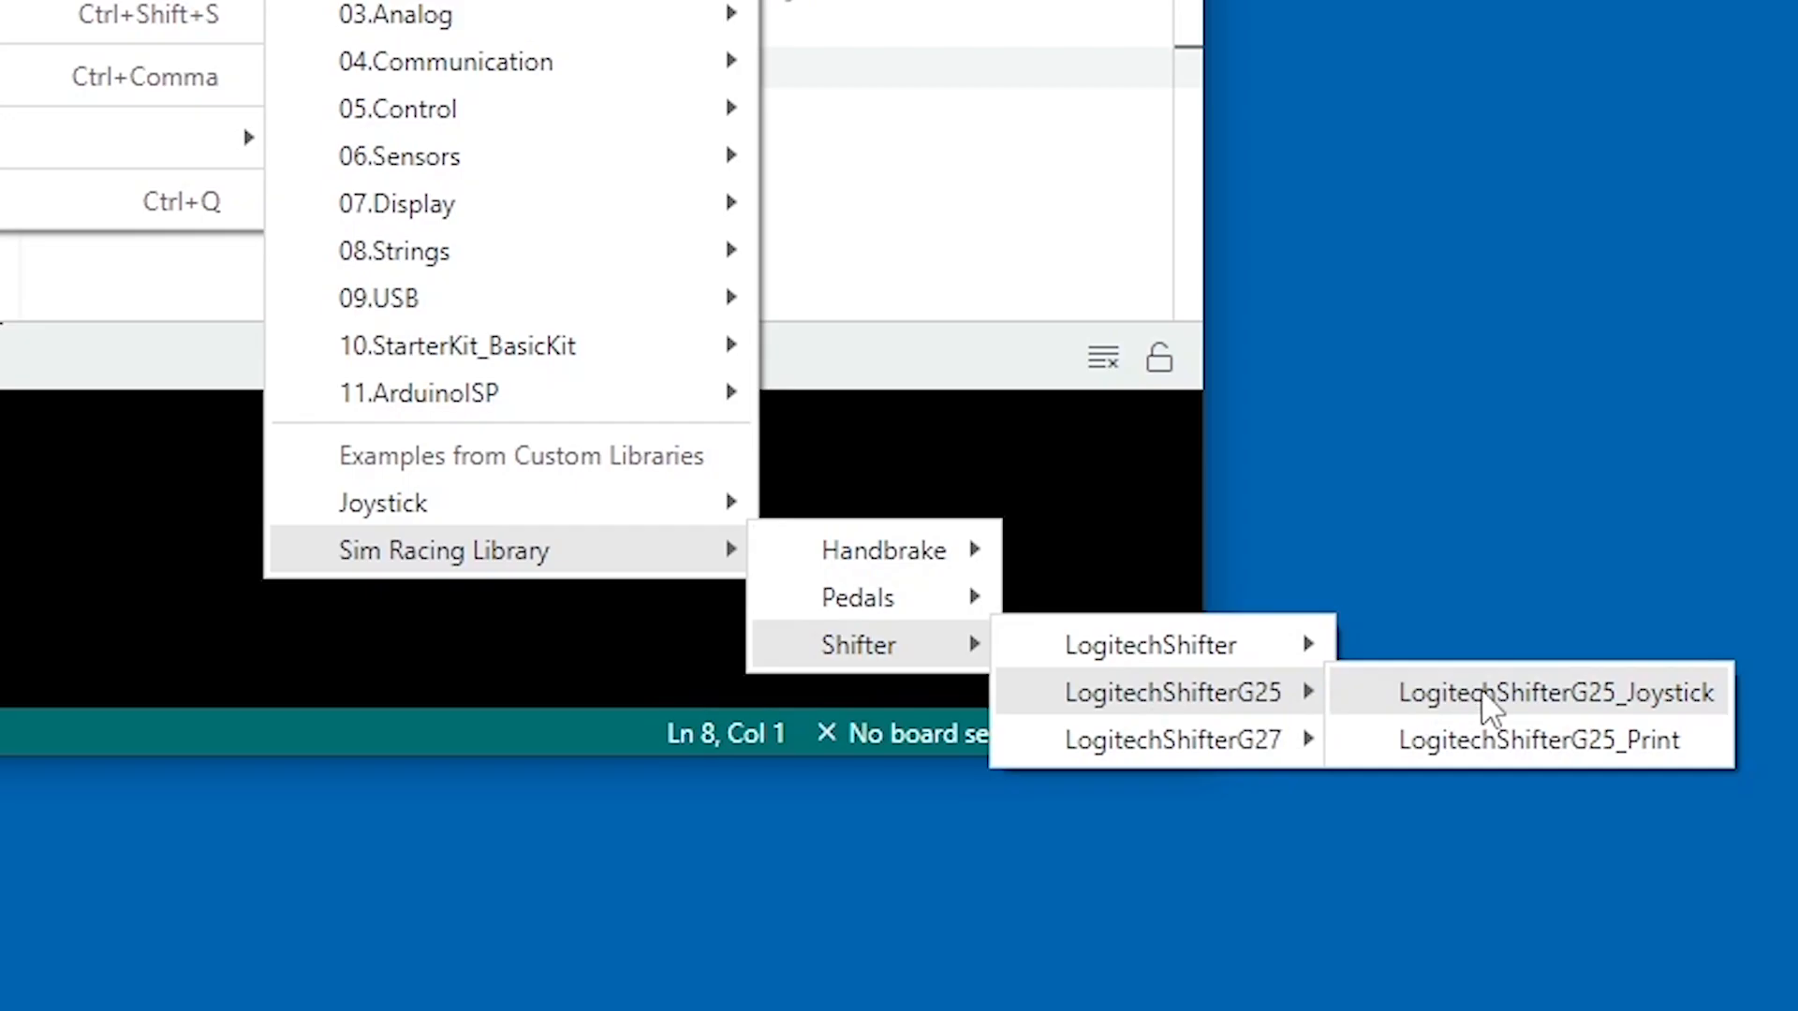
click(1525, 691)
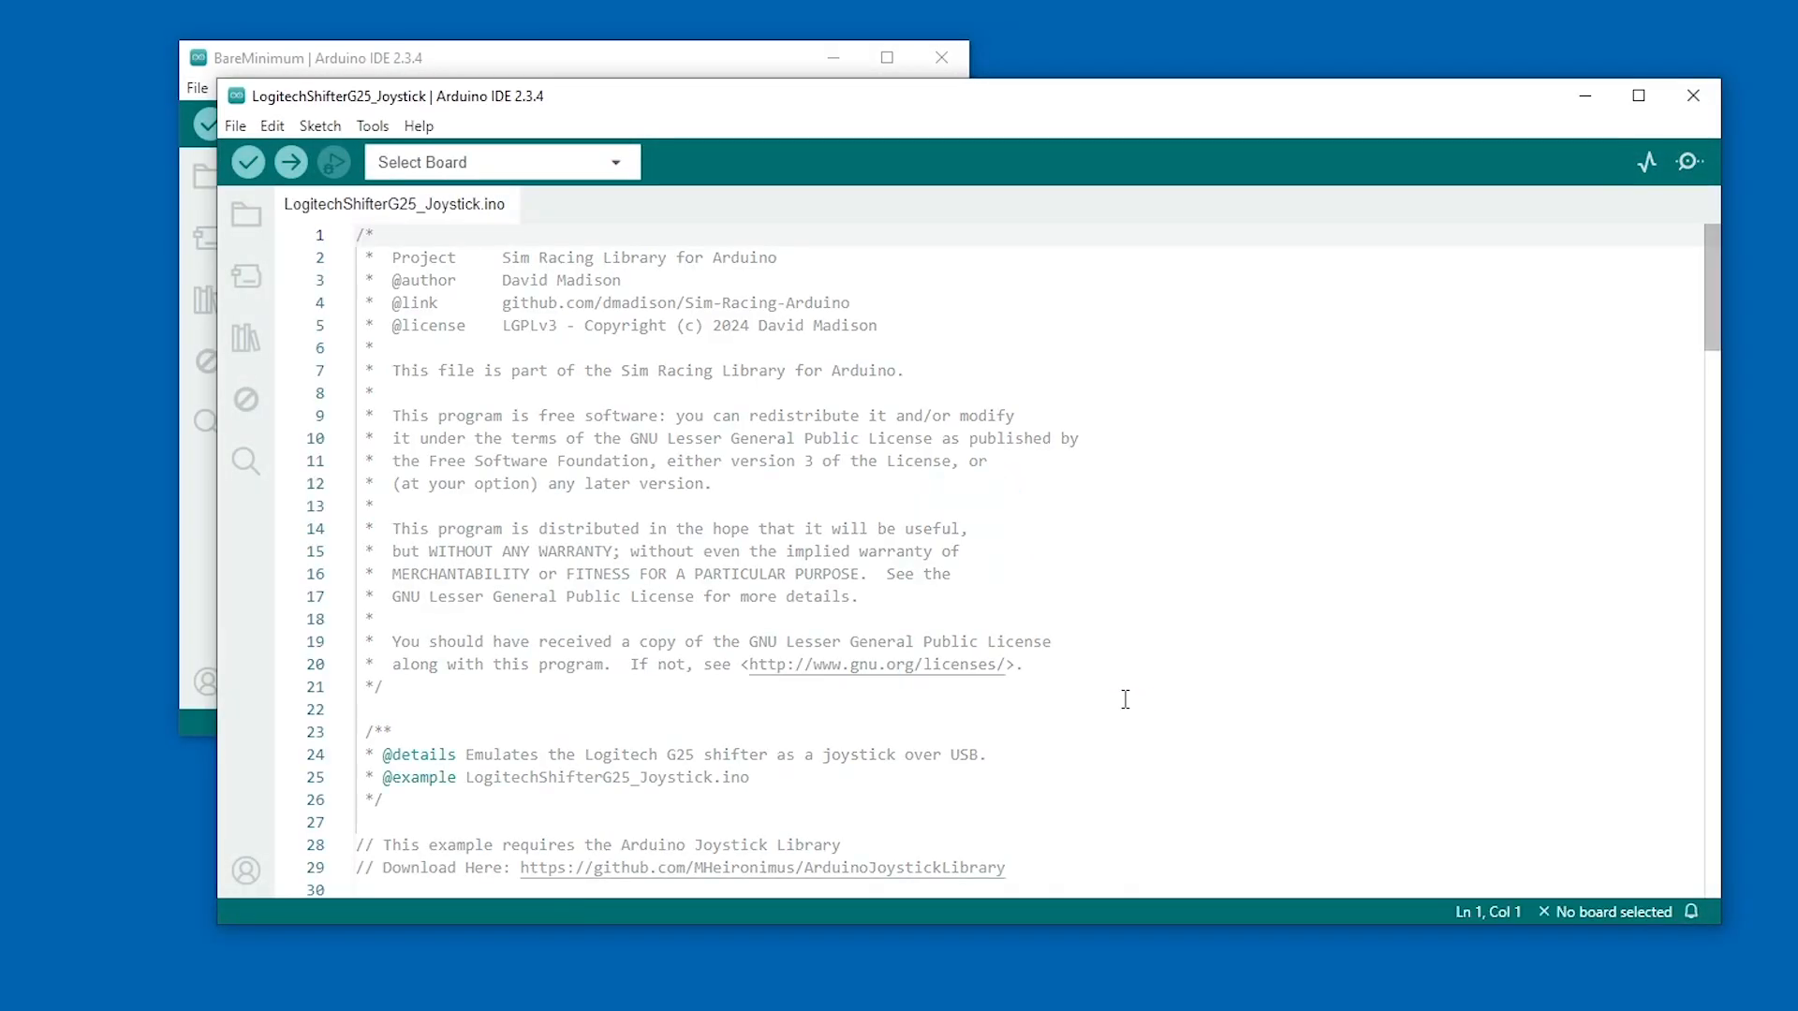
Step: Choose Arduino Leonardo under Arduino AVR Boards as the sketch's target board
click(370, 126)
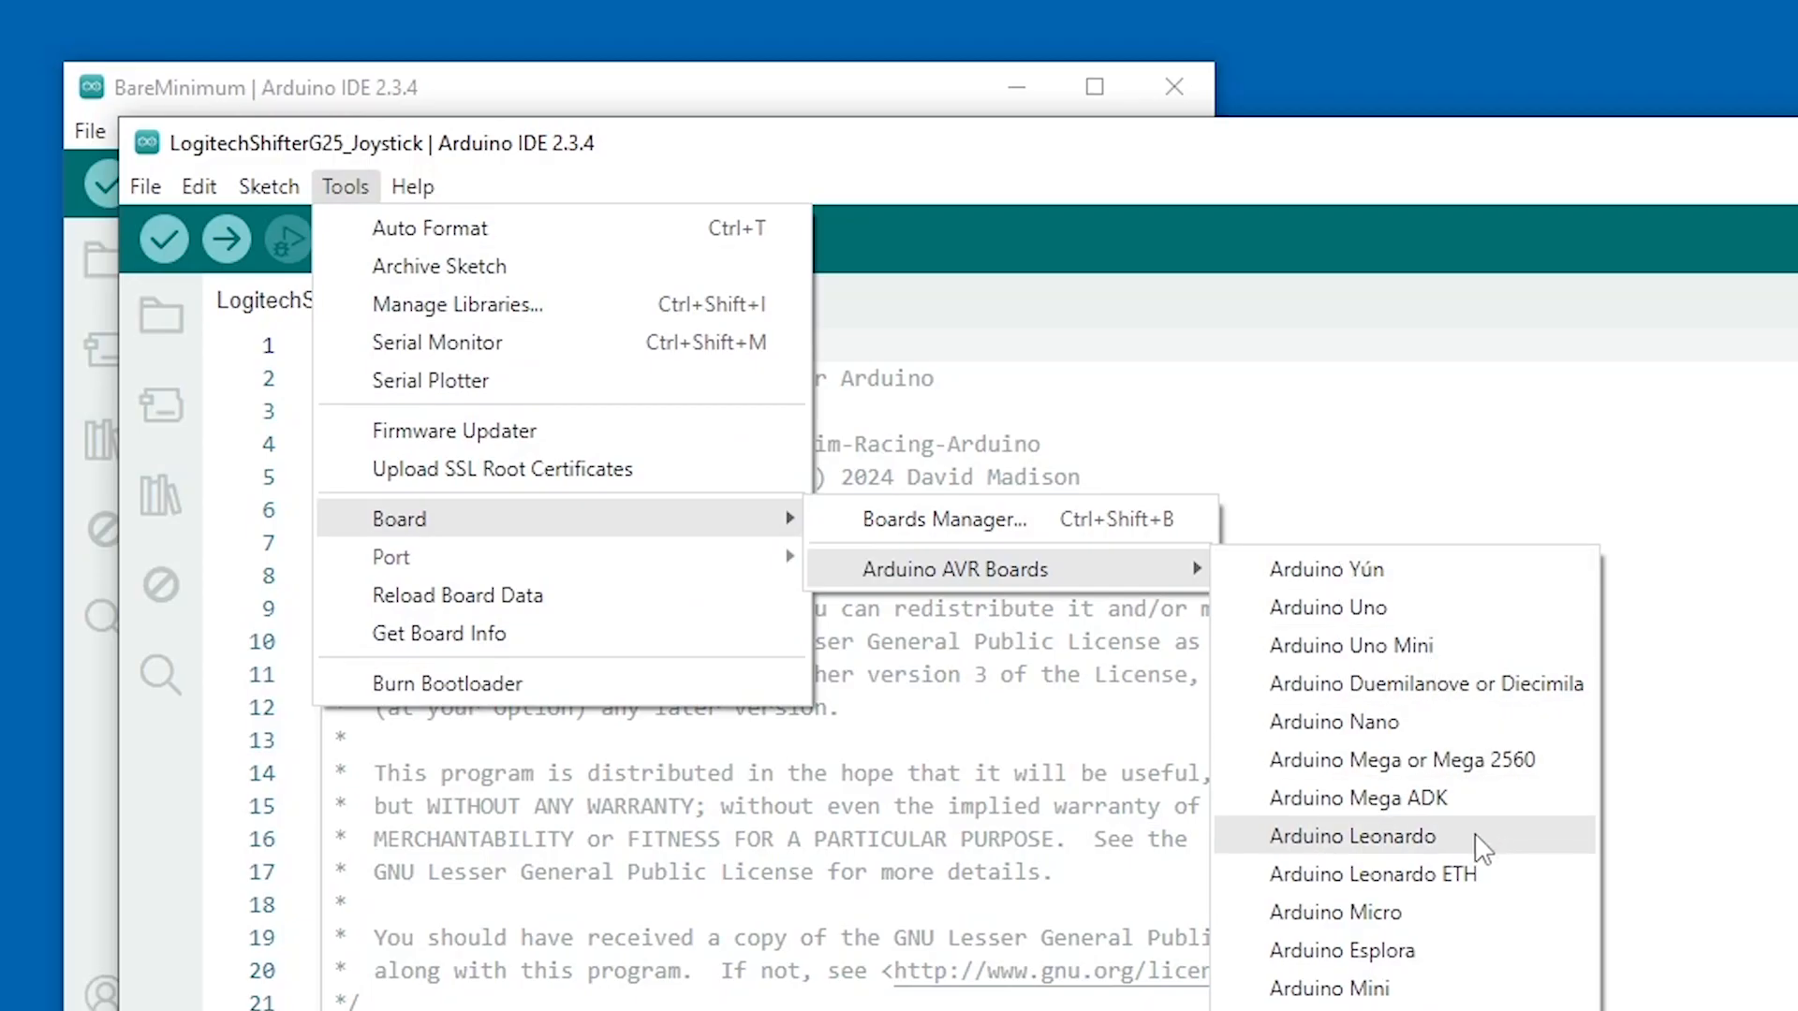
click(1353, 835)
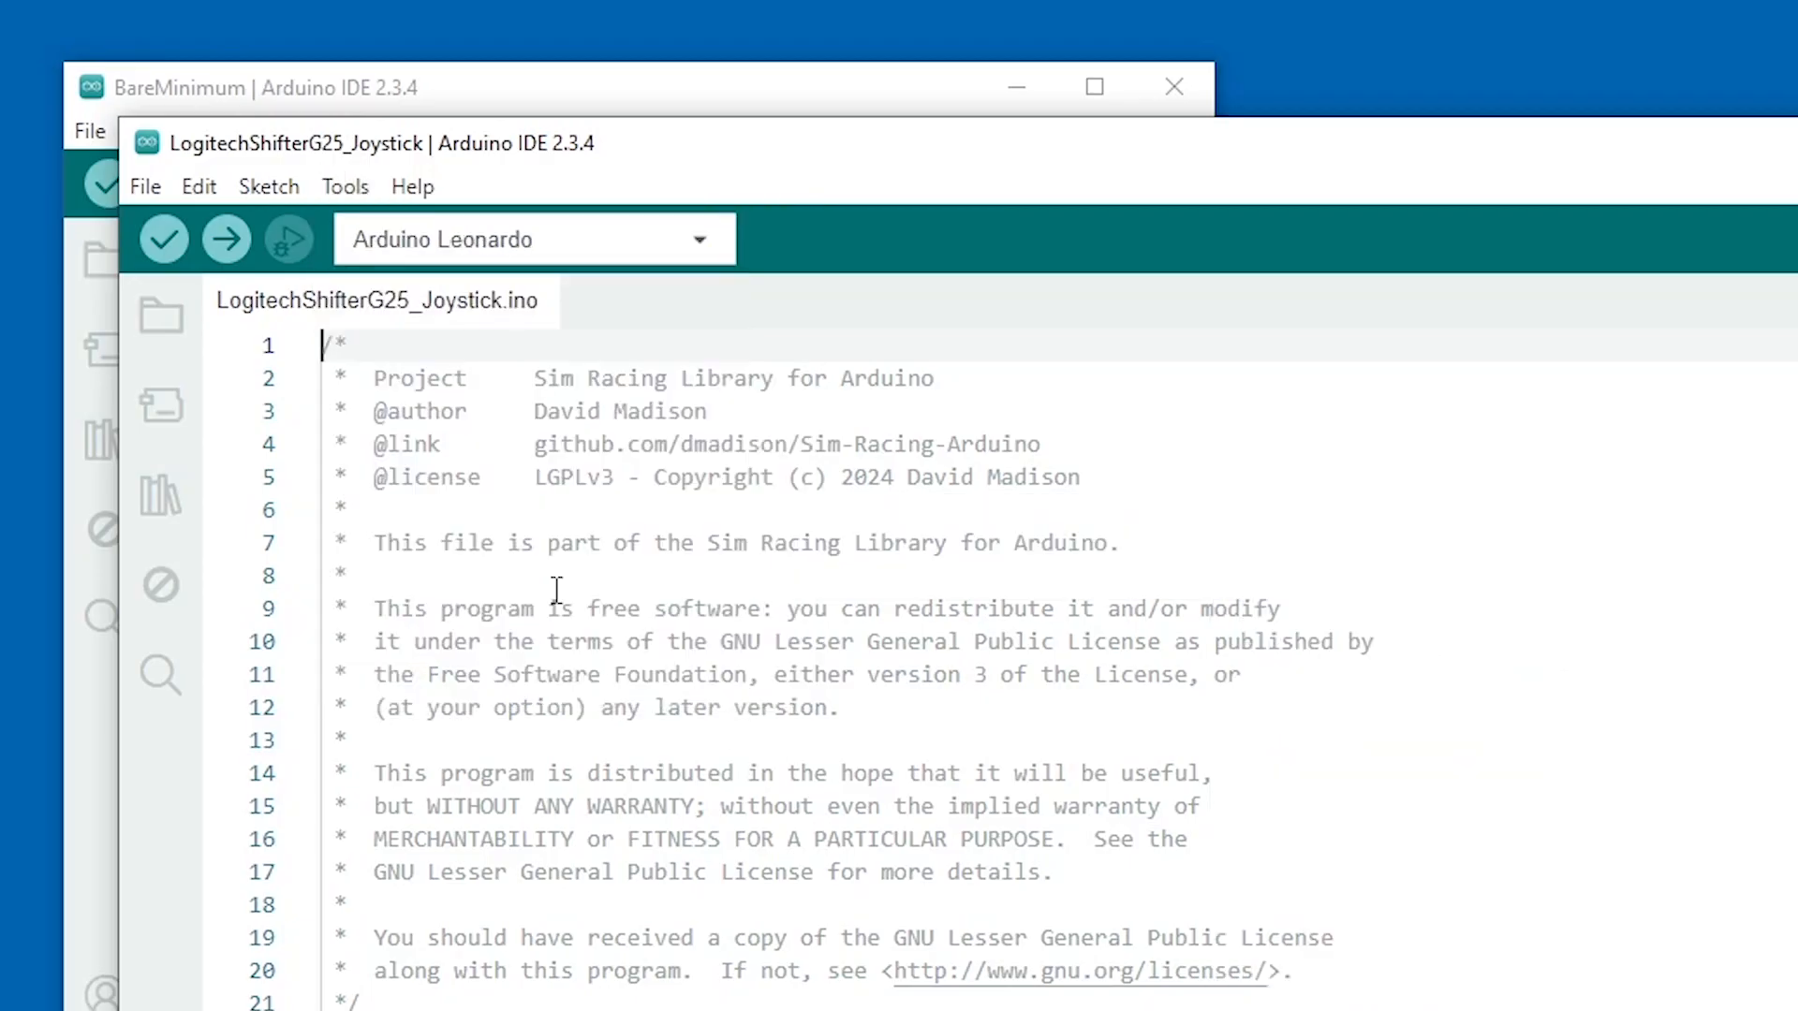
click(344, 185)
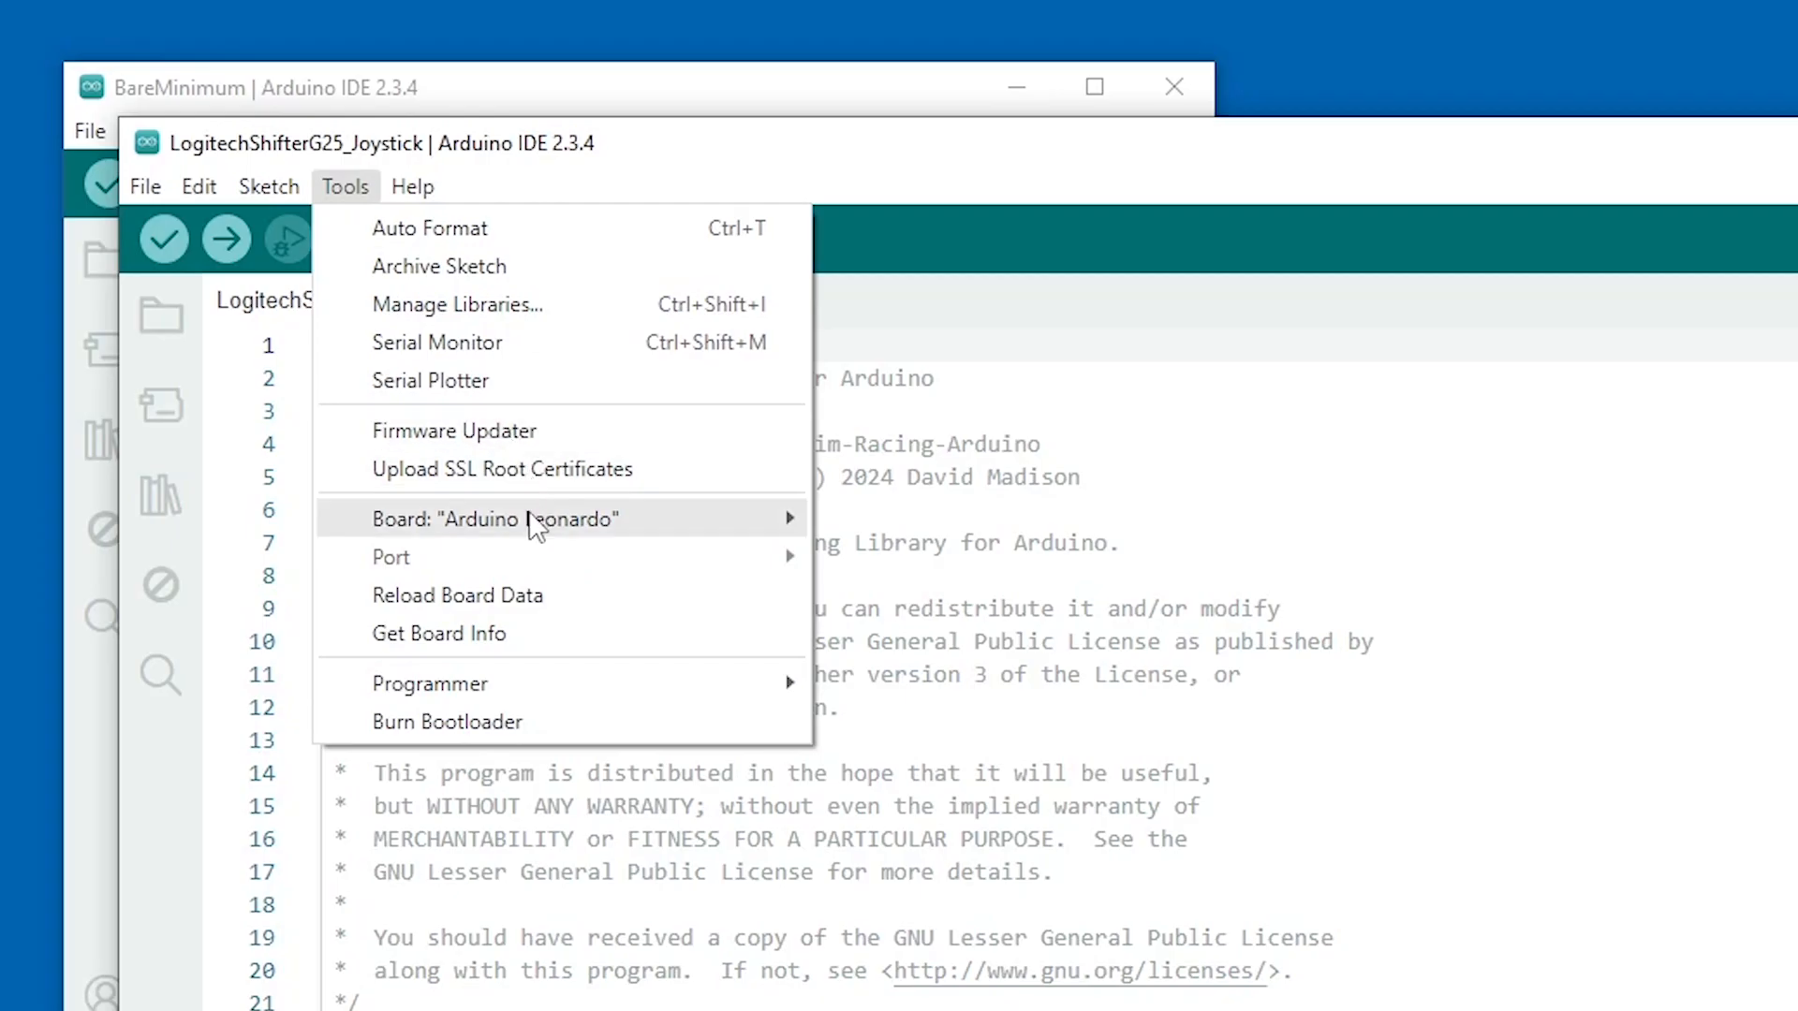
mouse_move(501, 570)
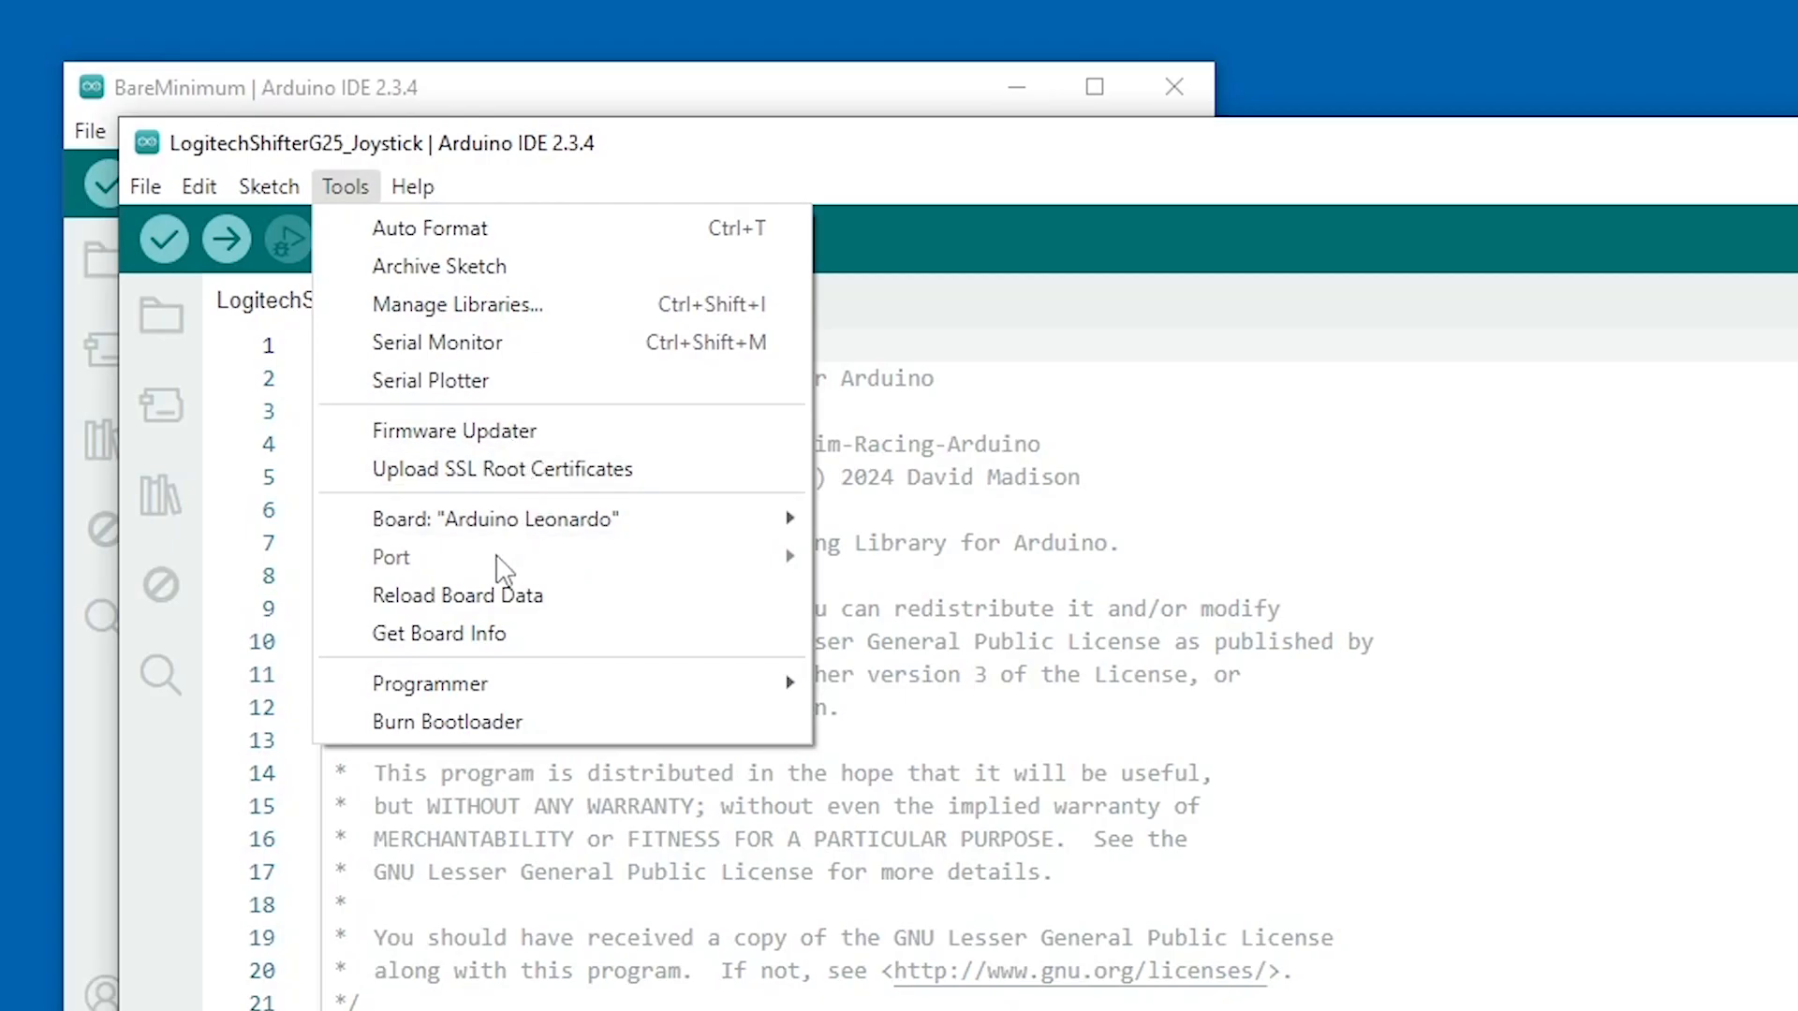
mouse_move(351, 198)
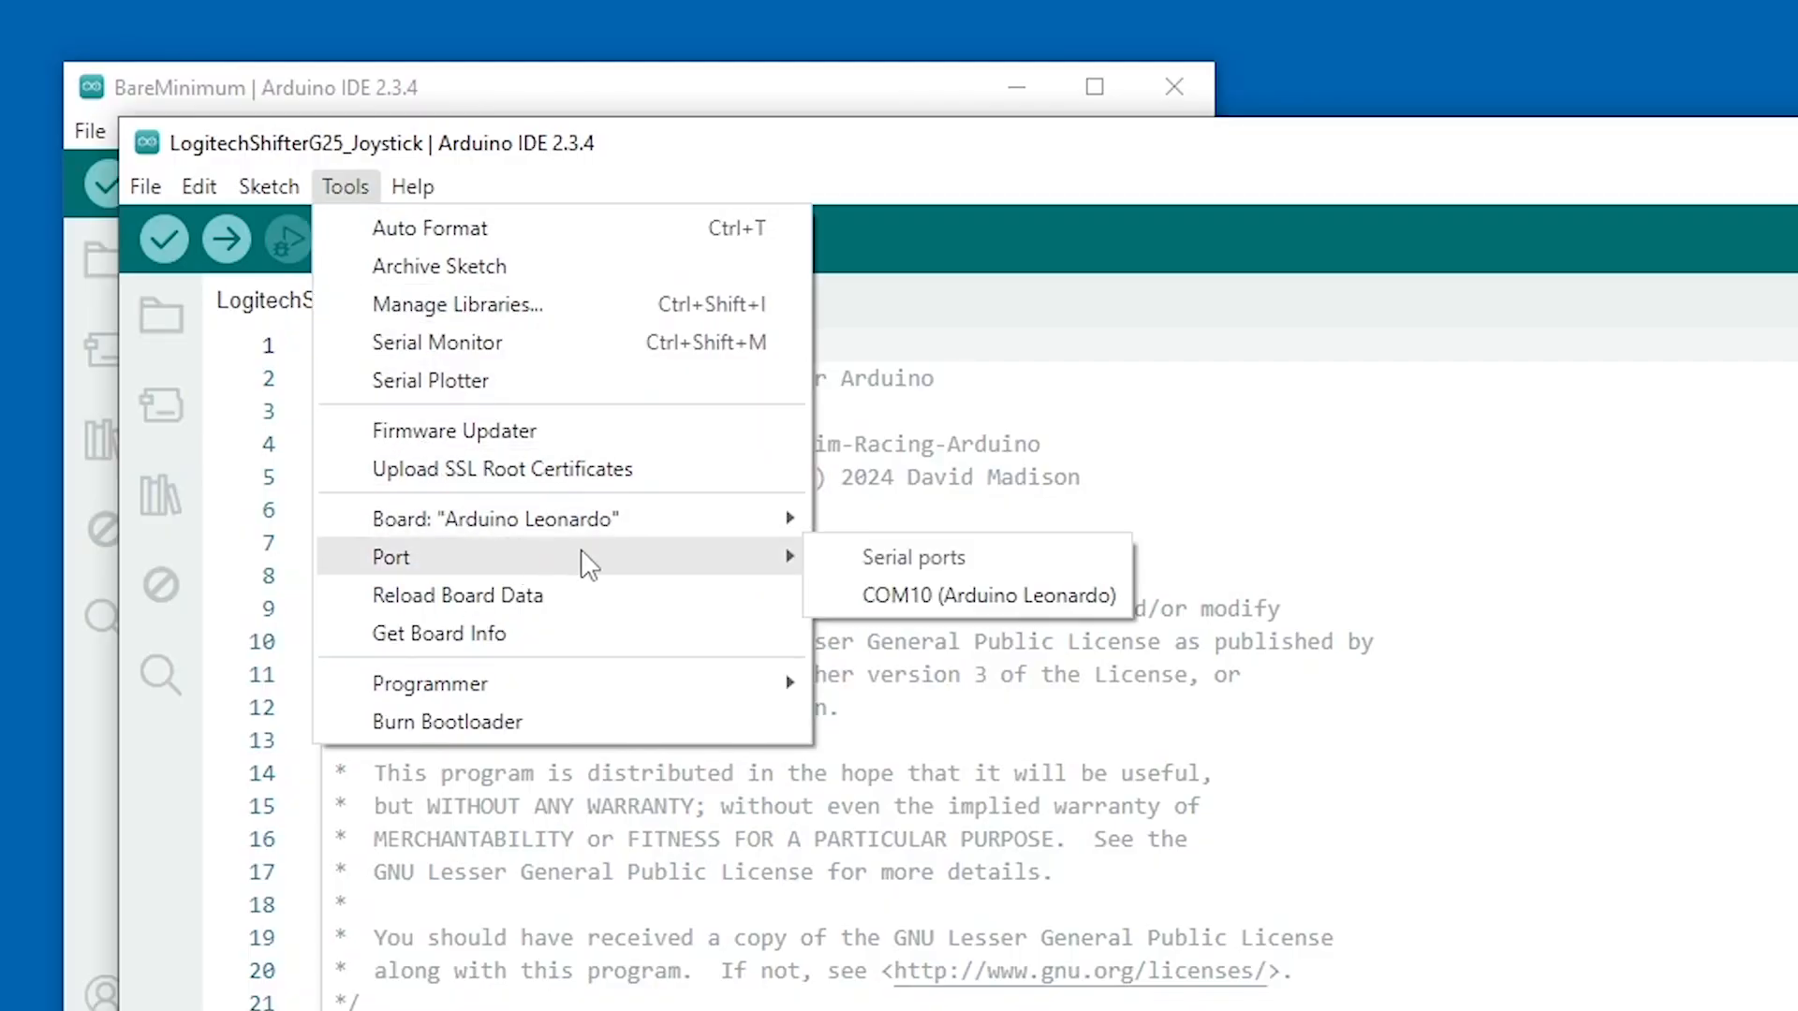
mouse_move(989, 595)
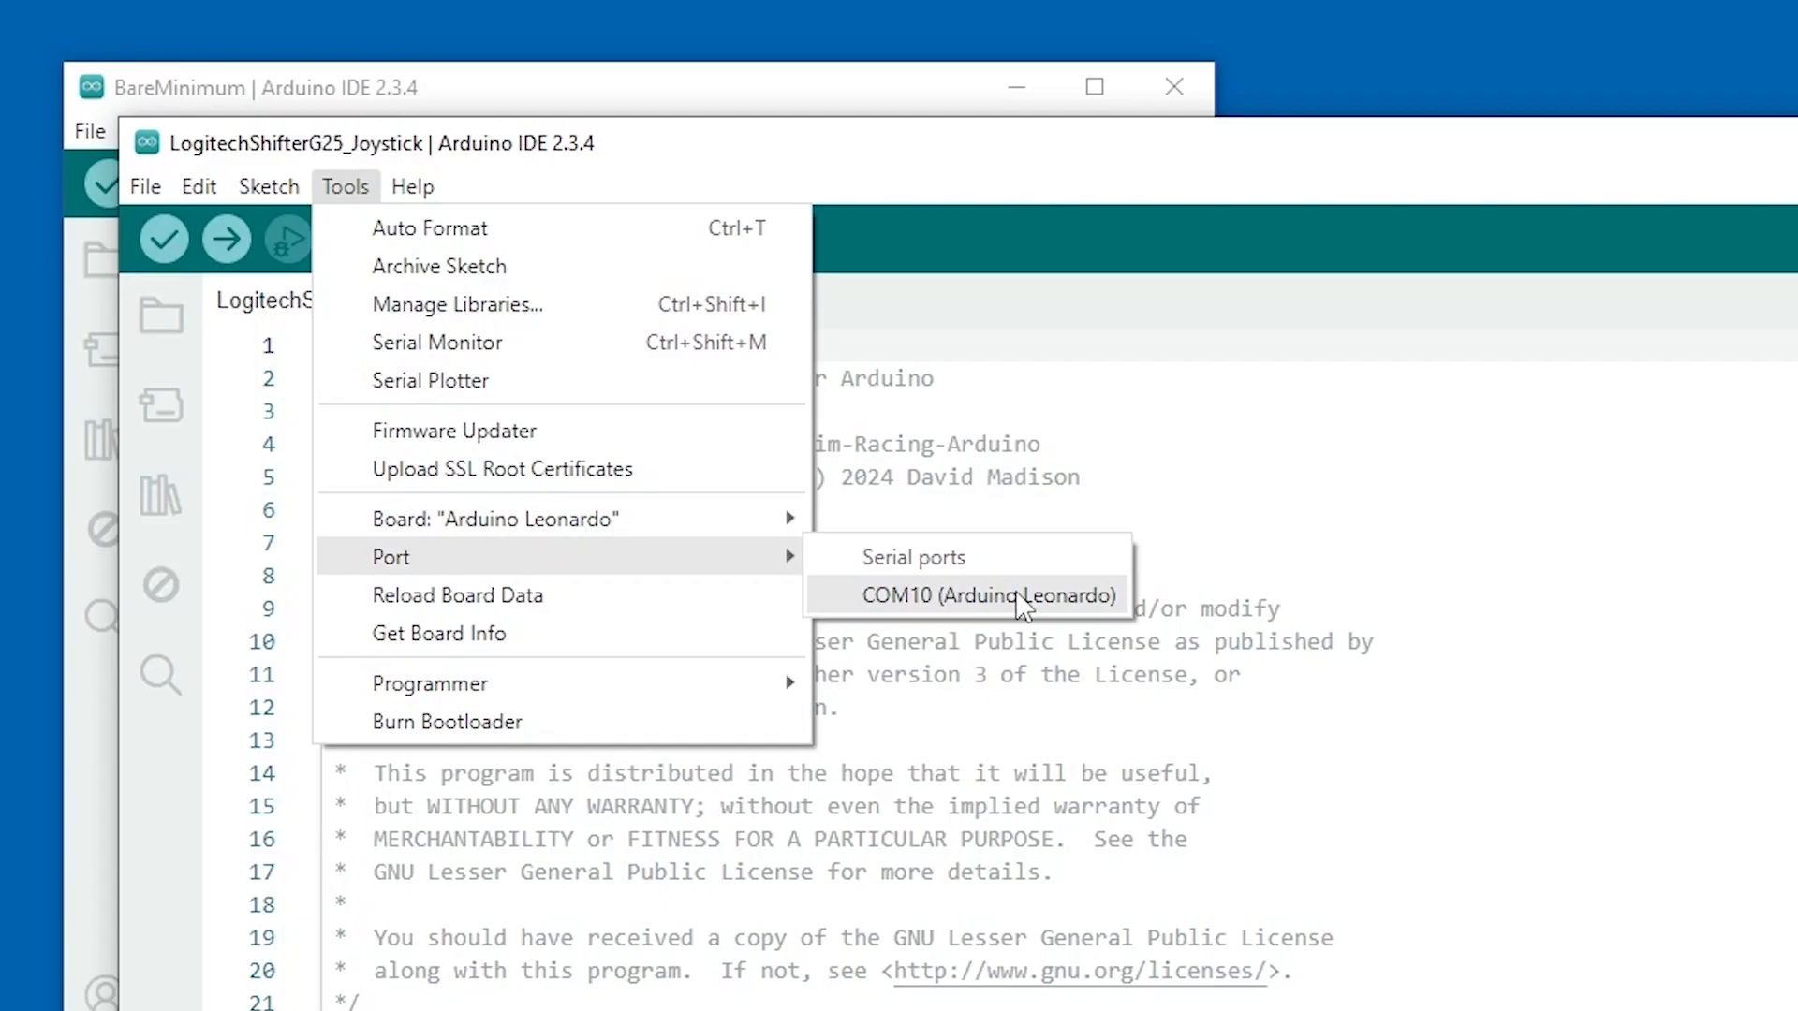
Step: Select COM10 (Arduino Leonardo) as the port and upload the joystick sketch
click(989, 596)
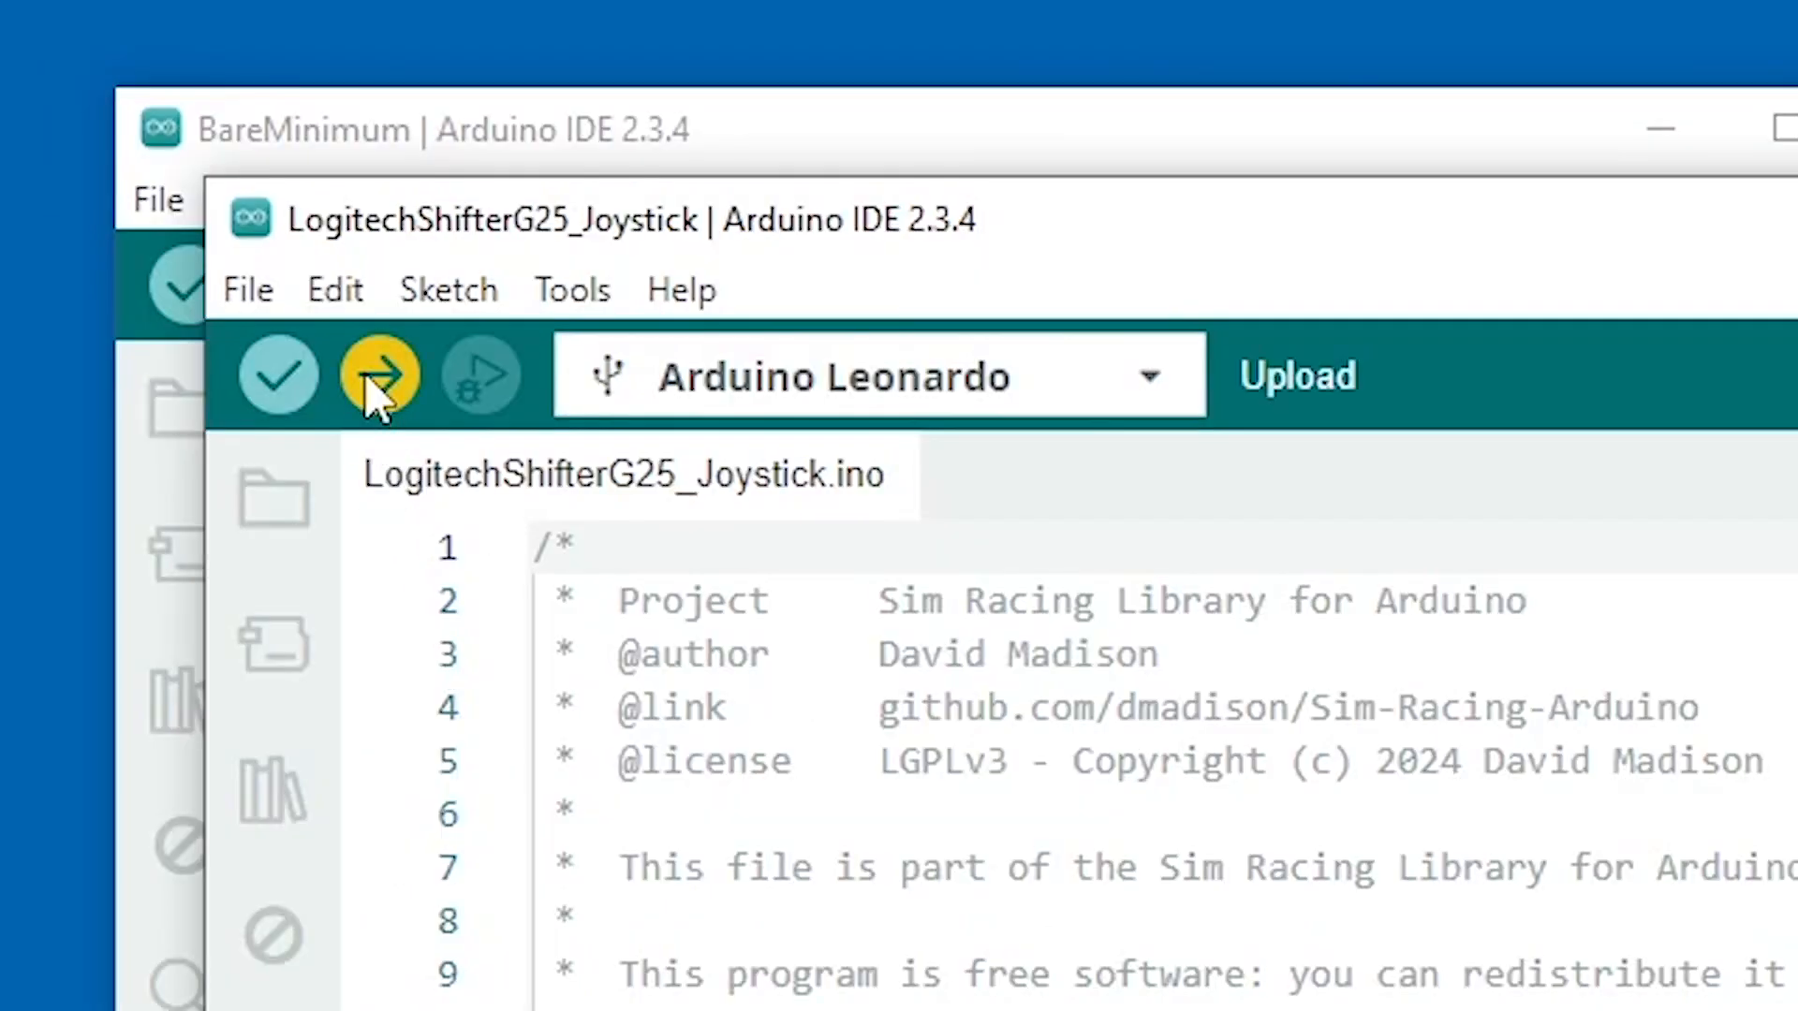
click(378, 374)
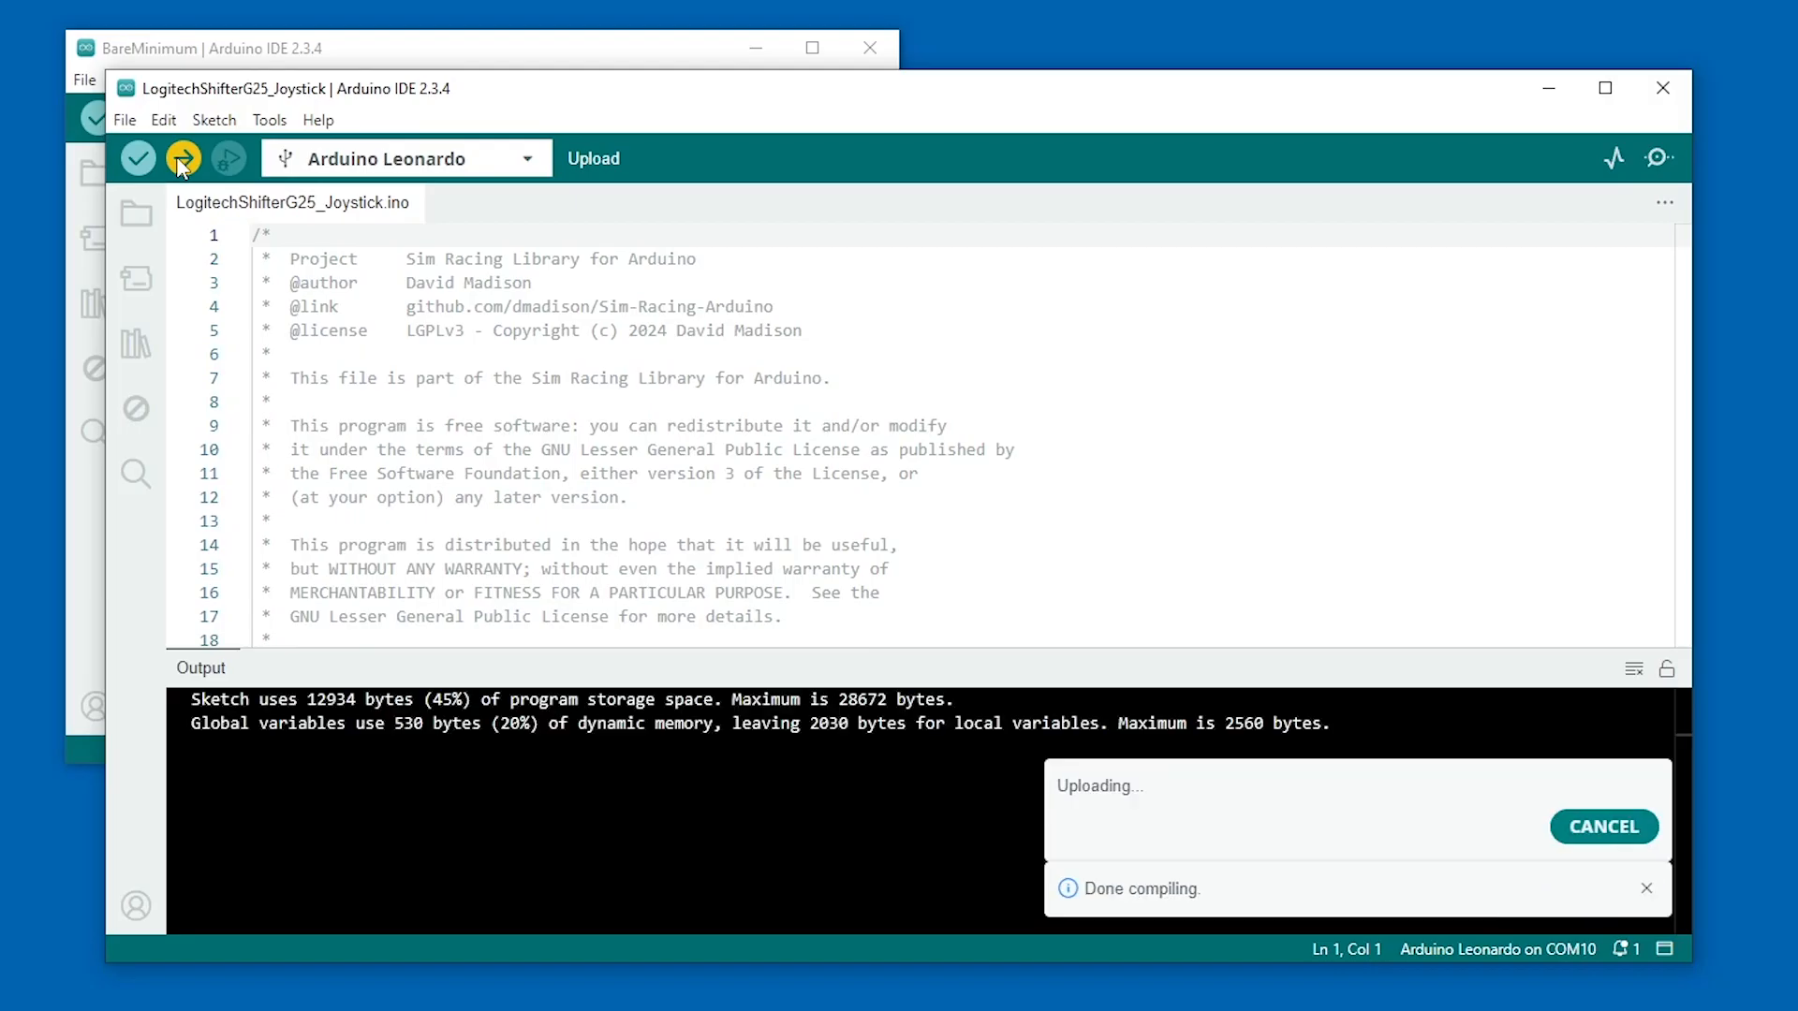